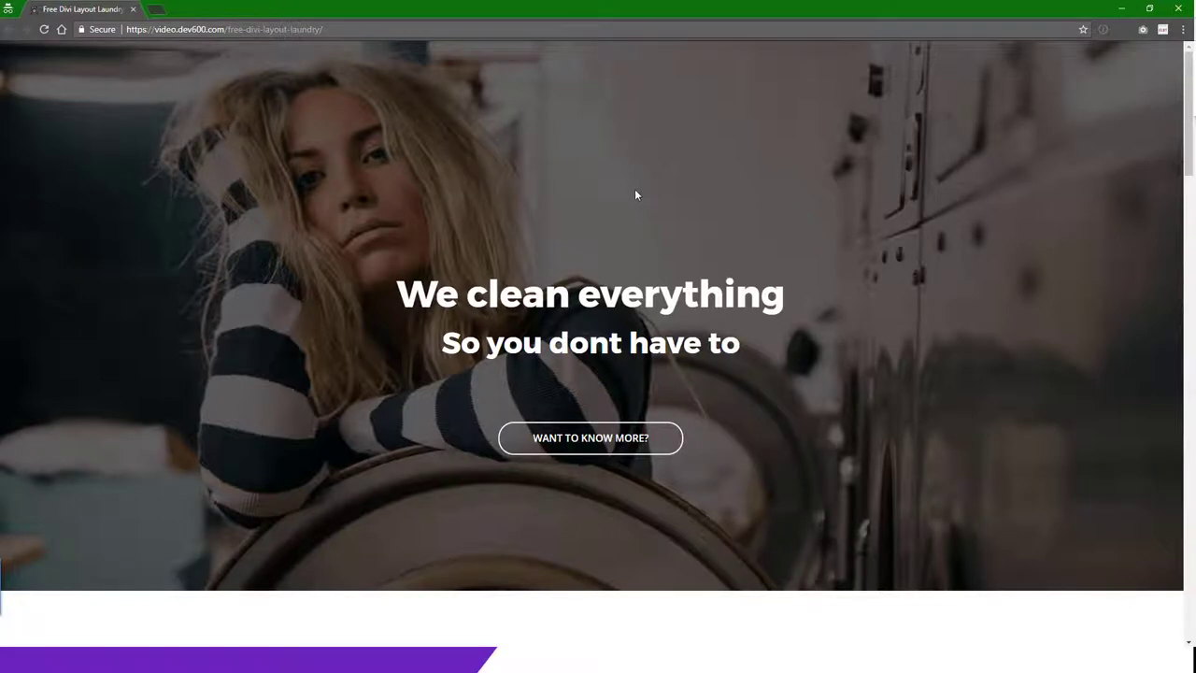
mouse_move(643, 227)
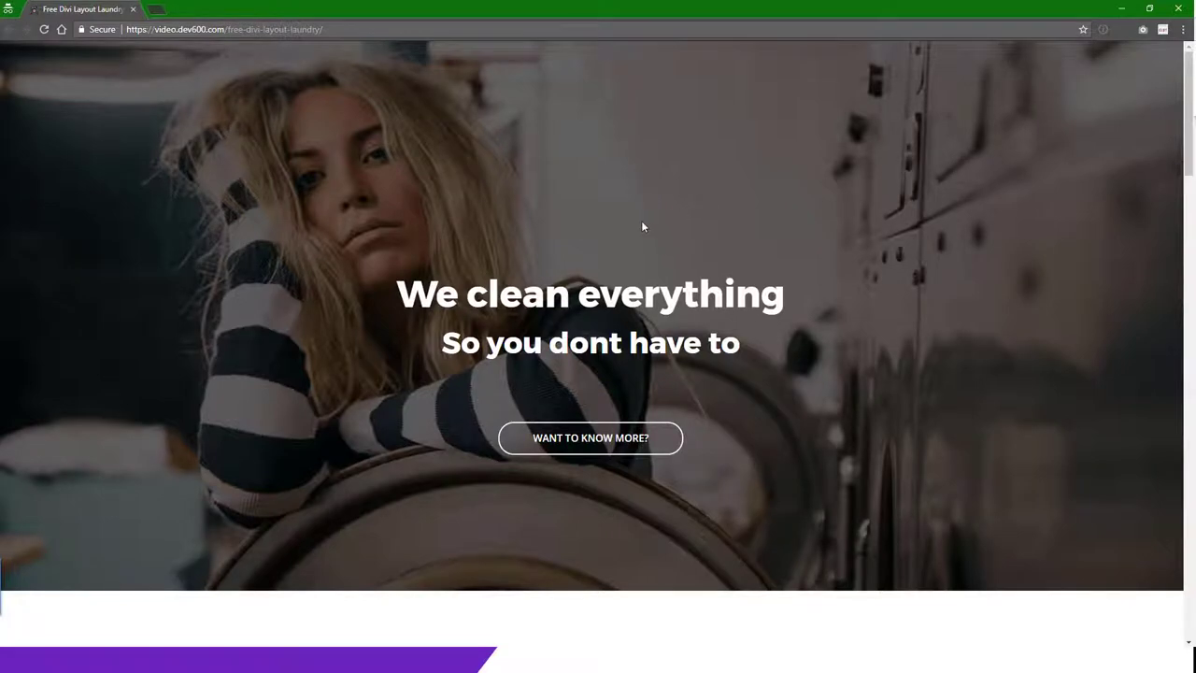
Scroll the laundry demo through services, steps, deals and testimonial sections, then back up briefly.
scroll("down", 3)
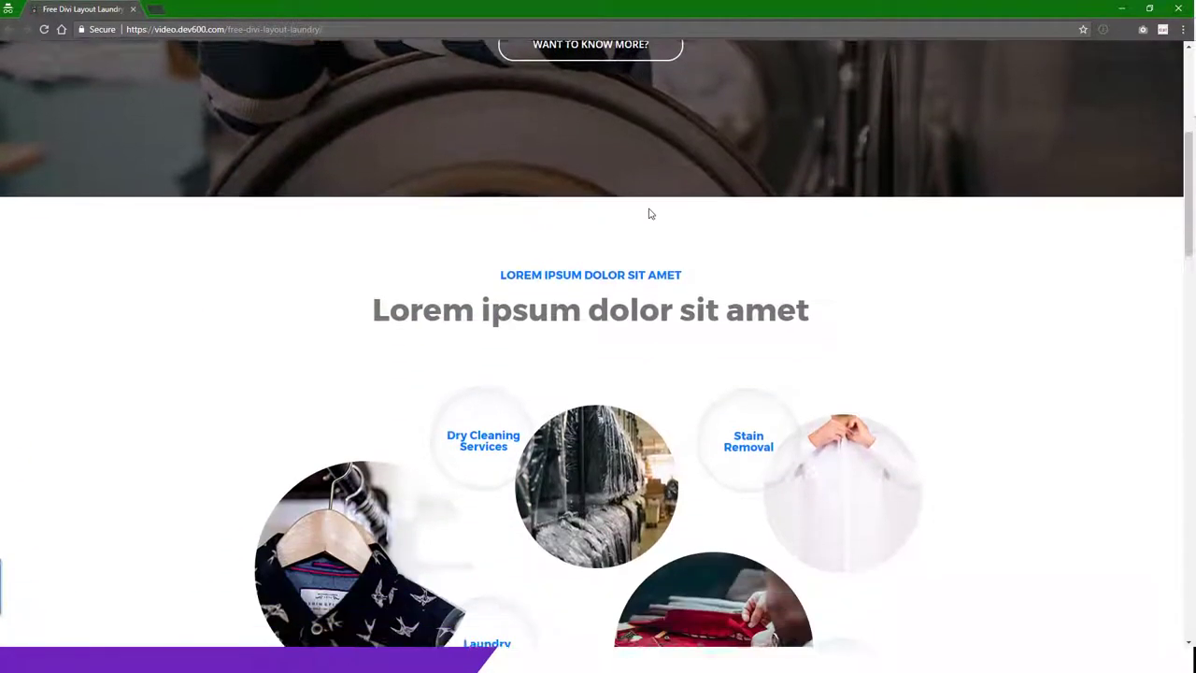
scroll("down", 3)
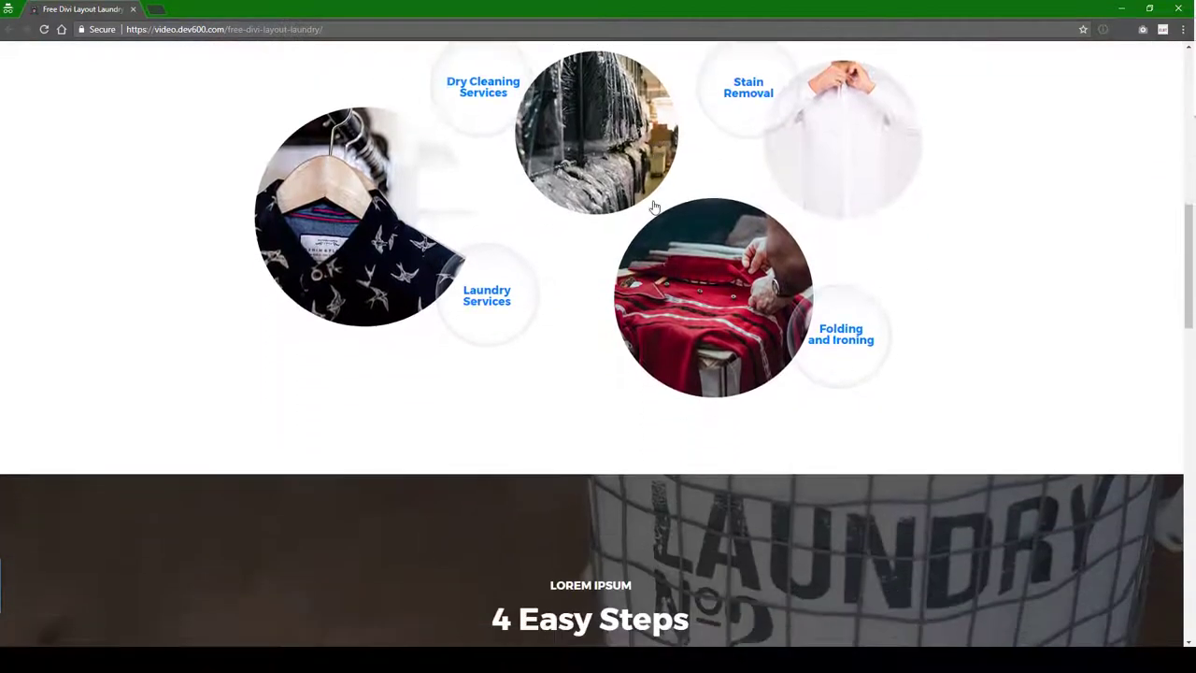
scroll("down", 3)
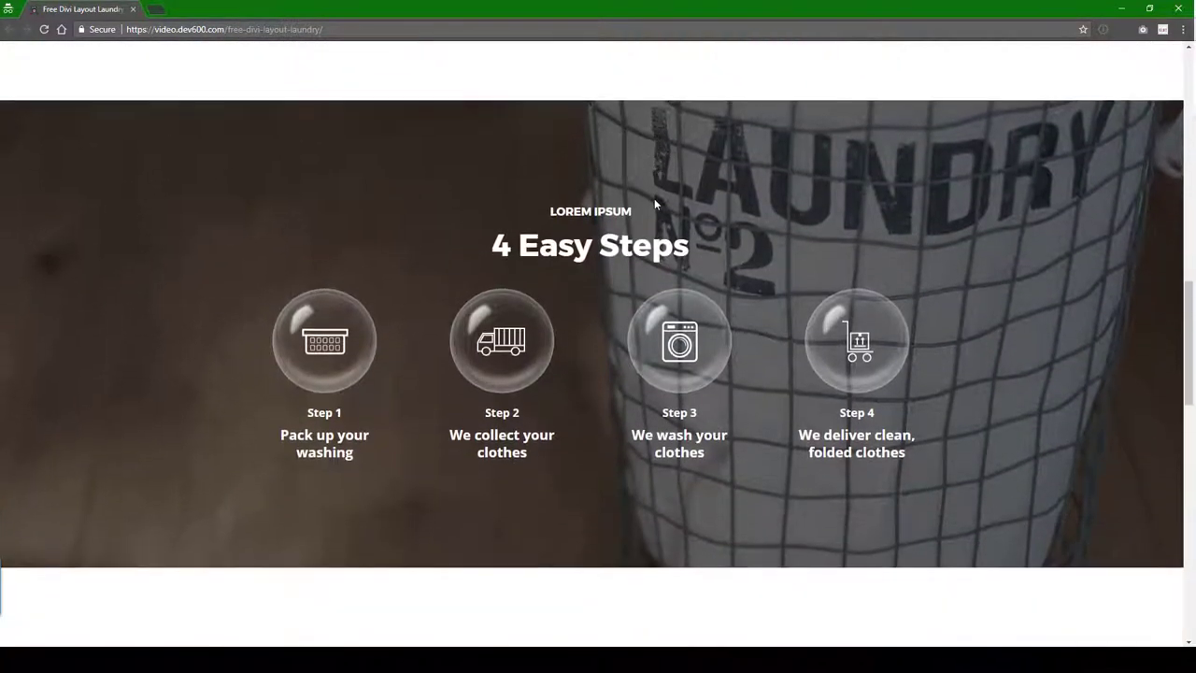
scroll("down", 3)
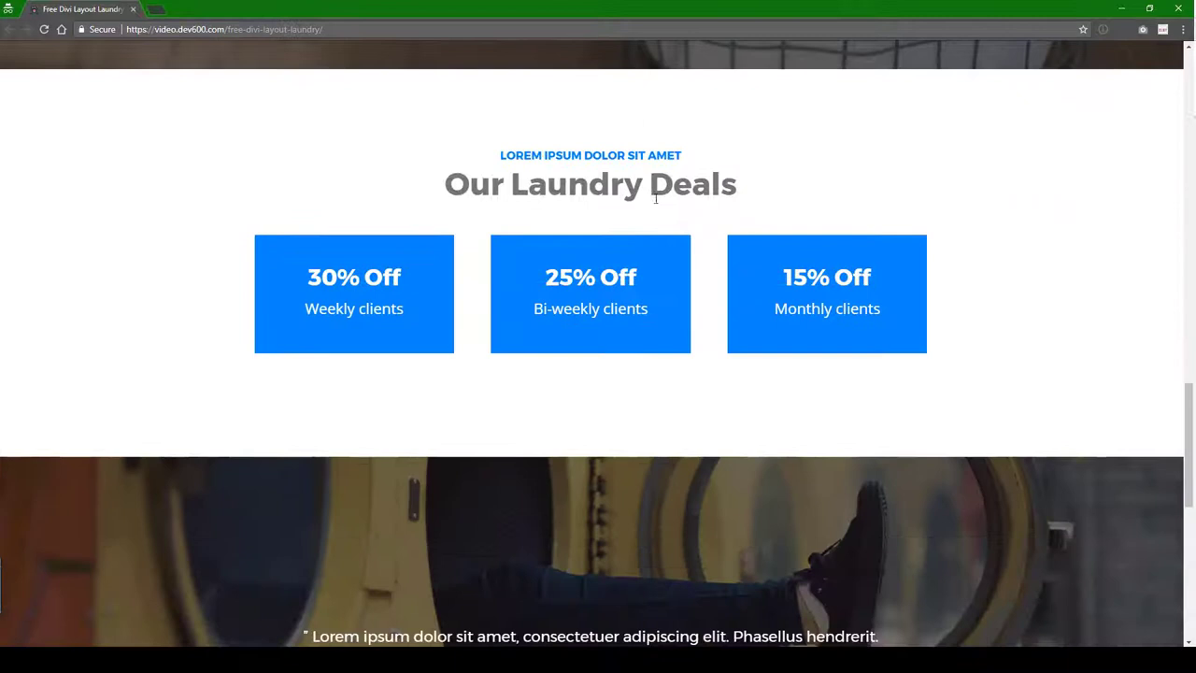
scroll("down", 3)
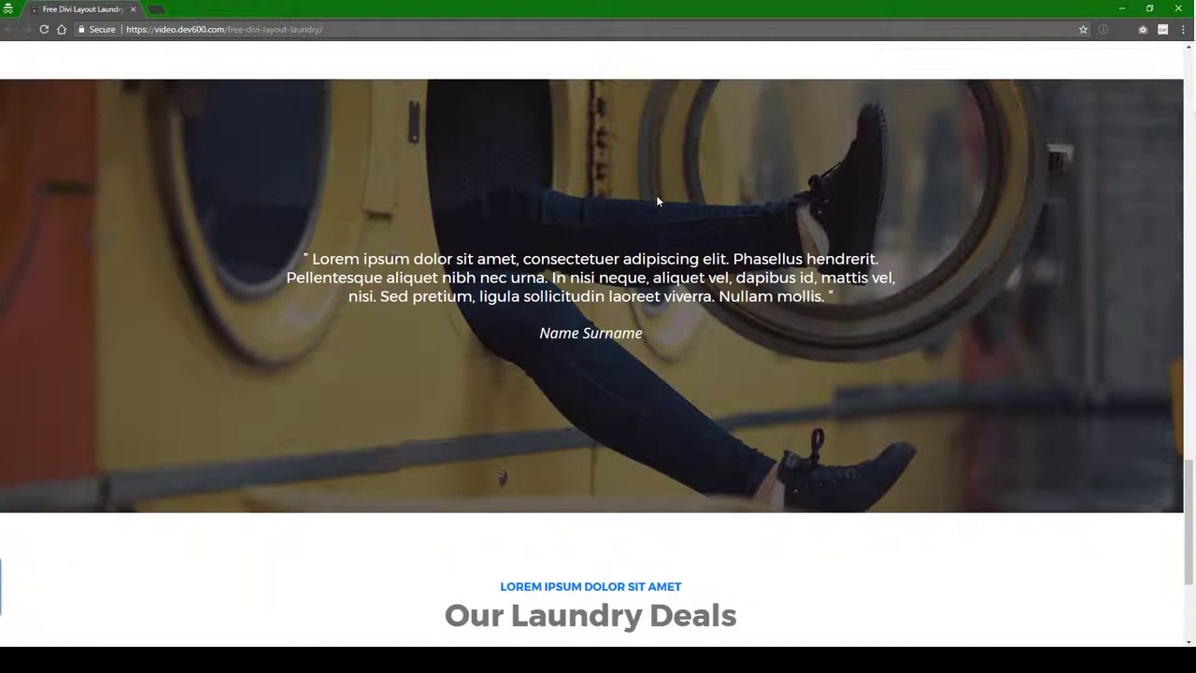
scroll("down", 3)
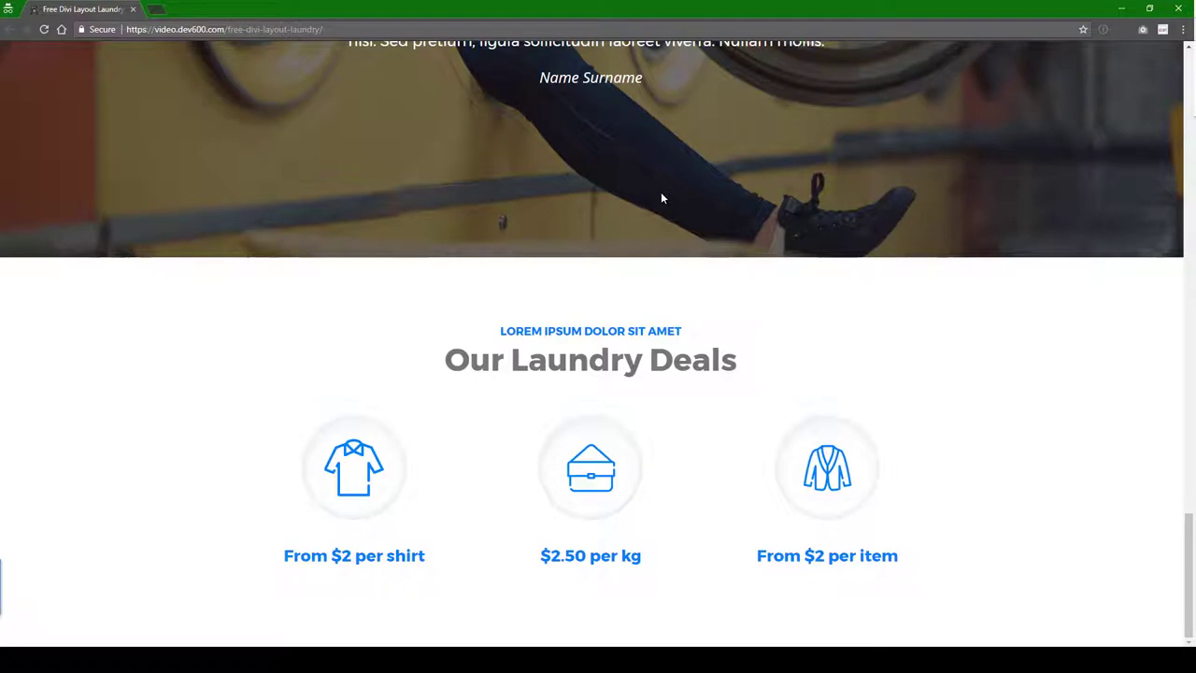
scroll("up", 3)
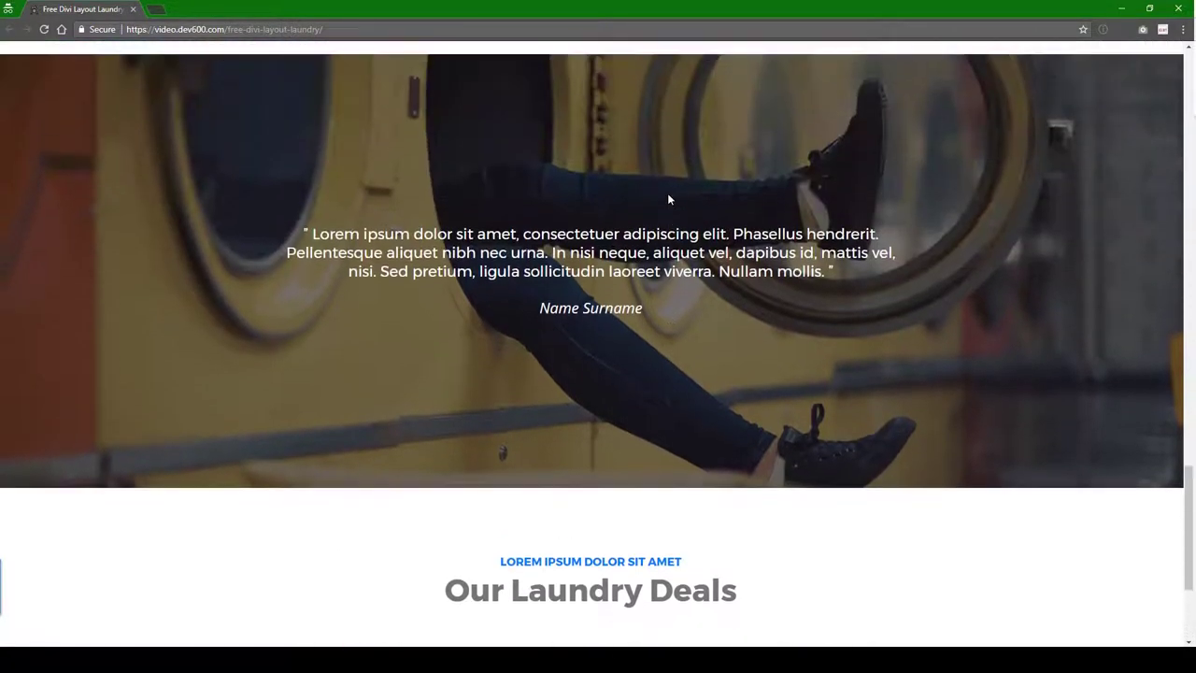
scroll("down", 3)
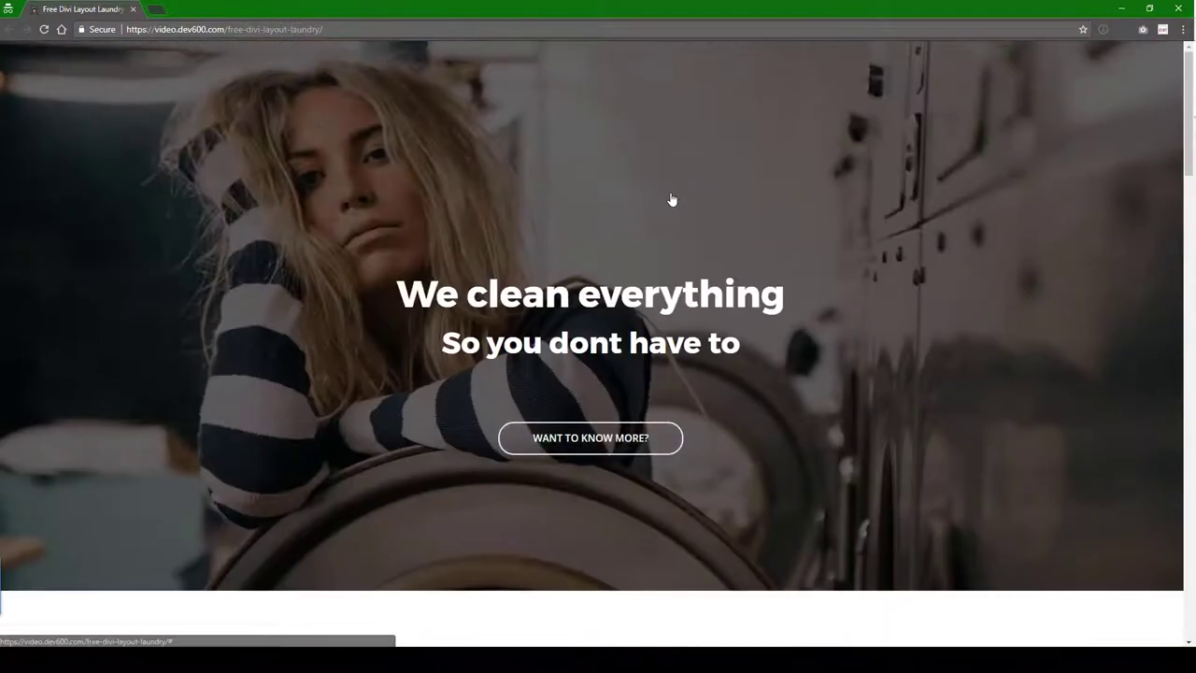
mouse_move(682, 191)
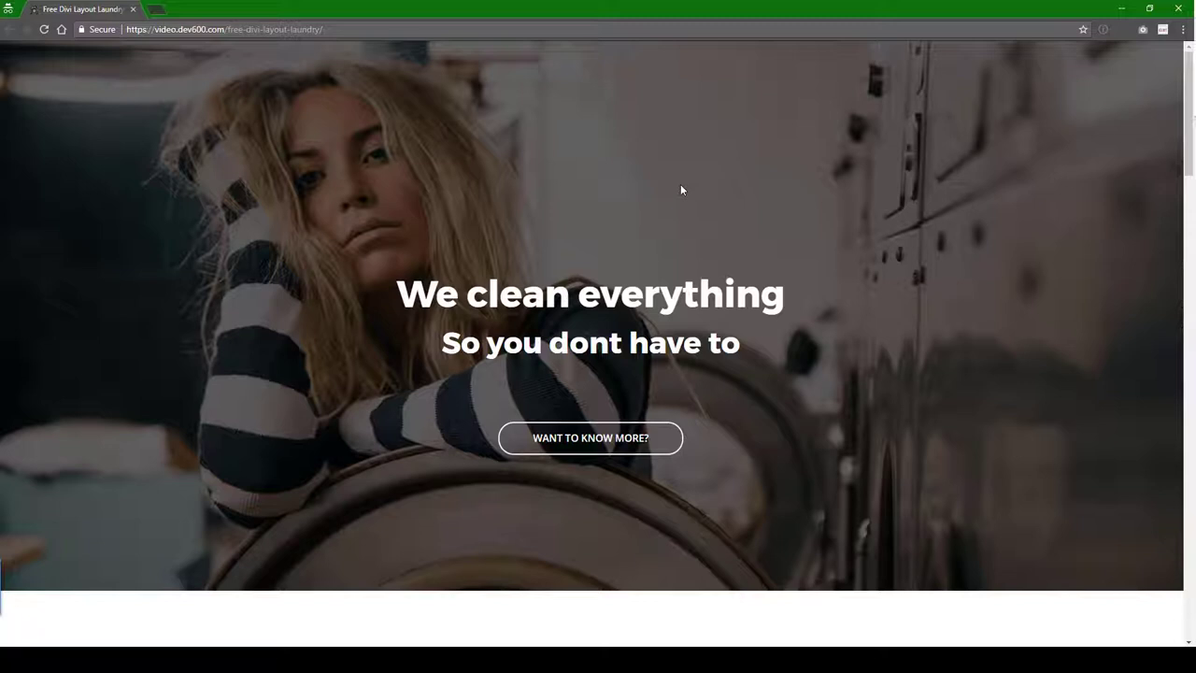
mouse_move(771, 213)
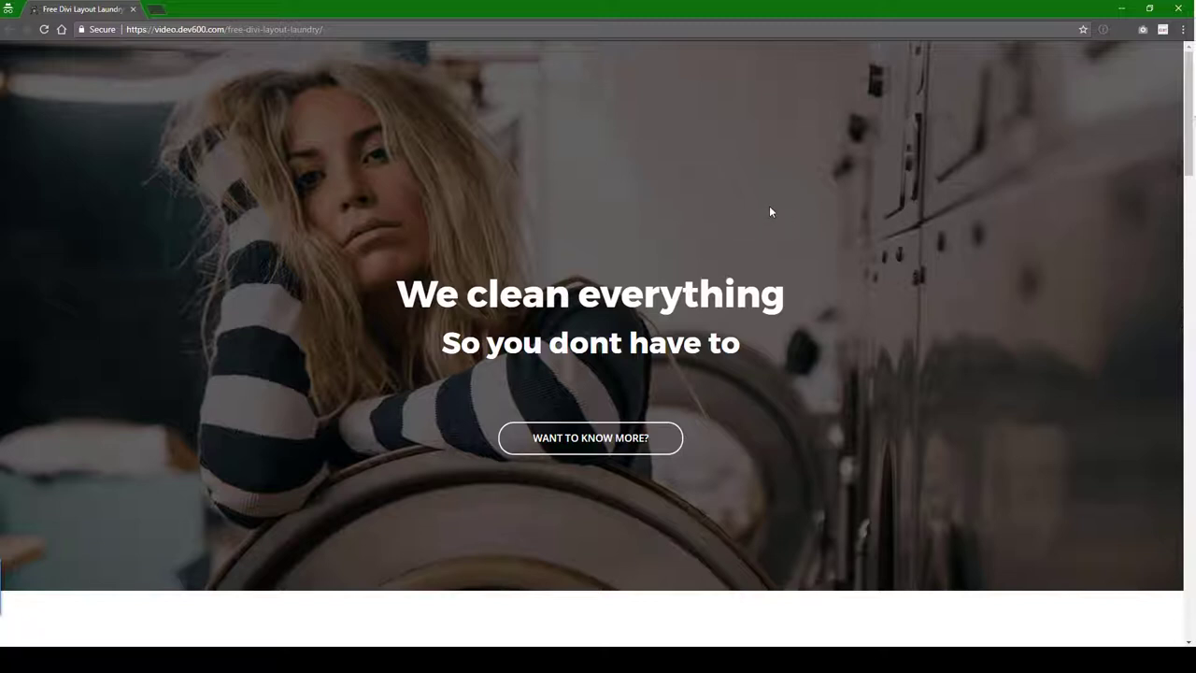
Scroll past the services, 4 Easy Steps and deal boxes to the per-item pricing.
scroll("down", 3)
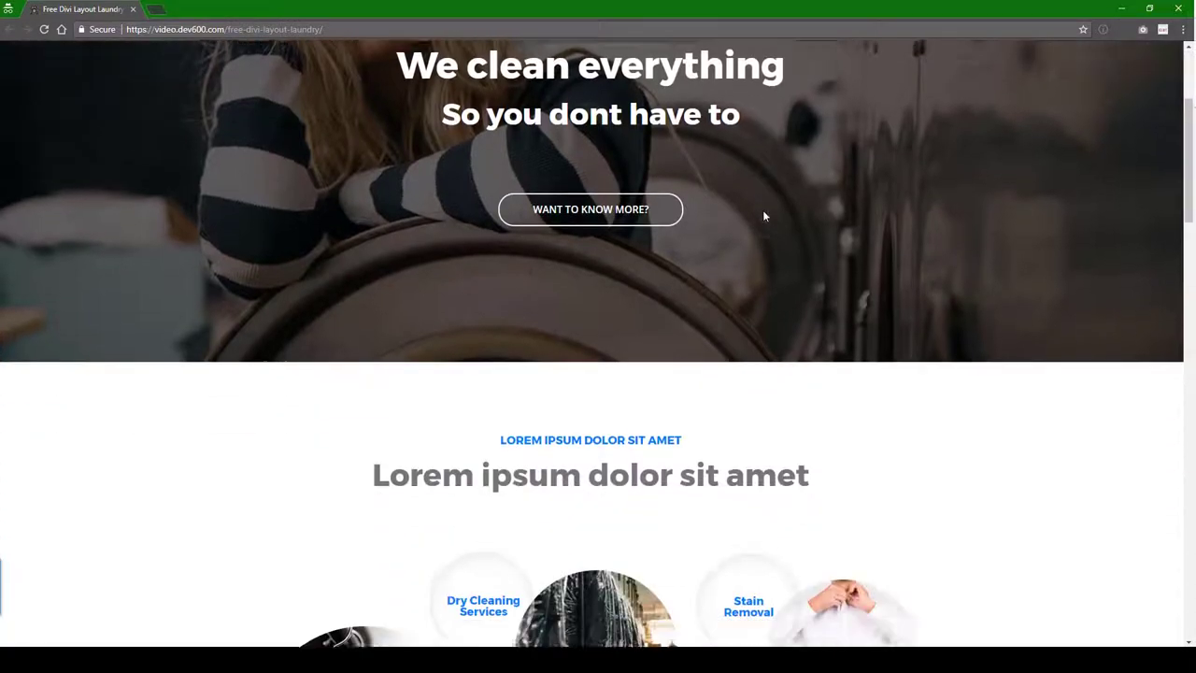
scroll("down", 3)
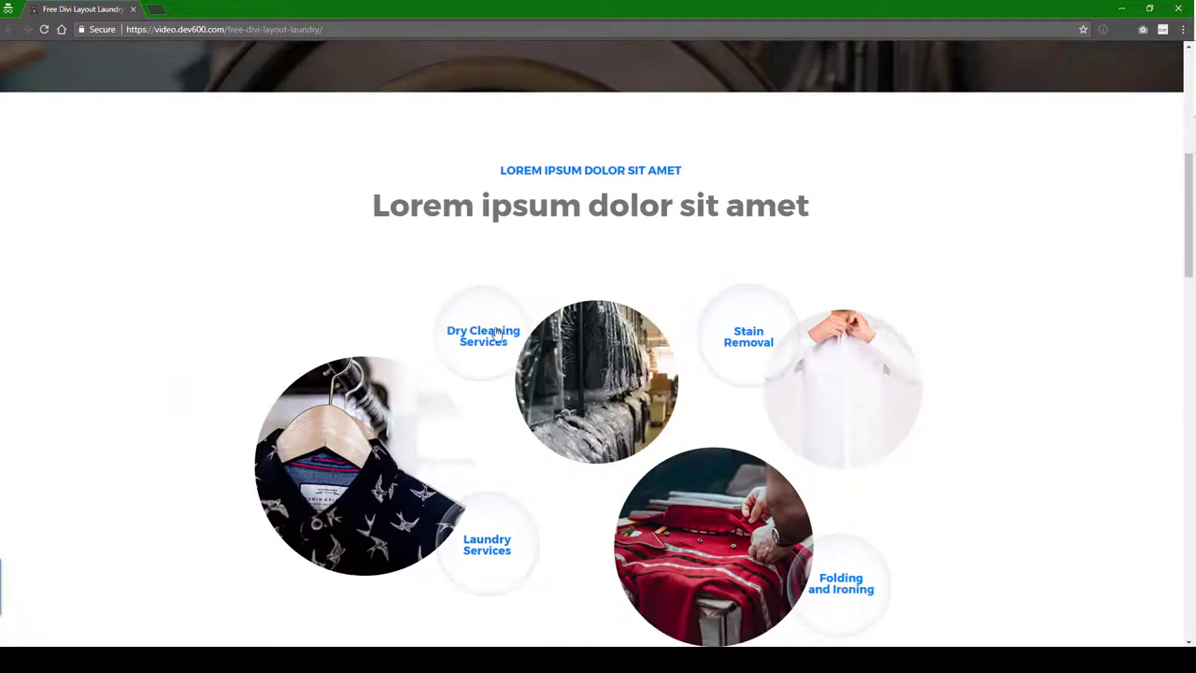
mouse_move(591, 381)
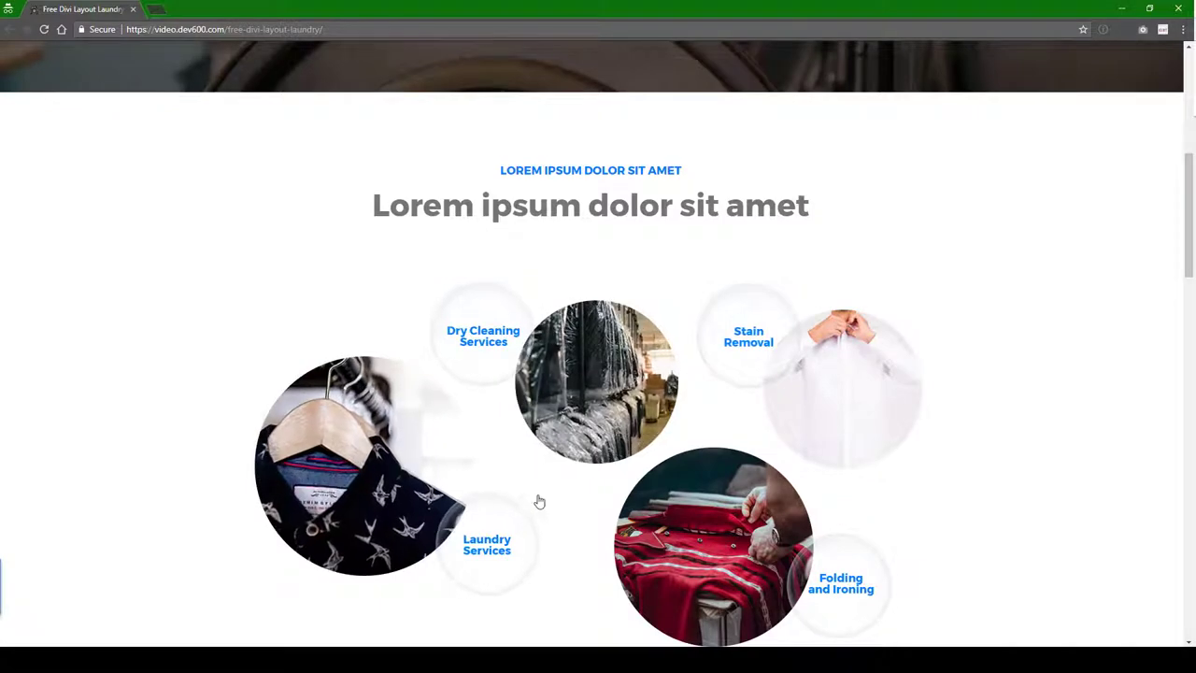
scroll("down", 3)
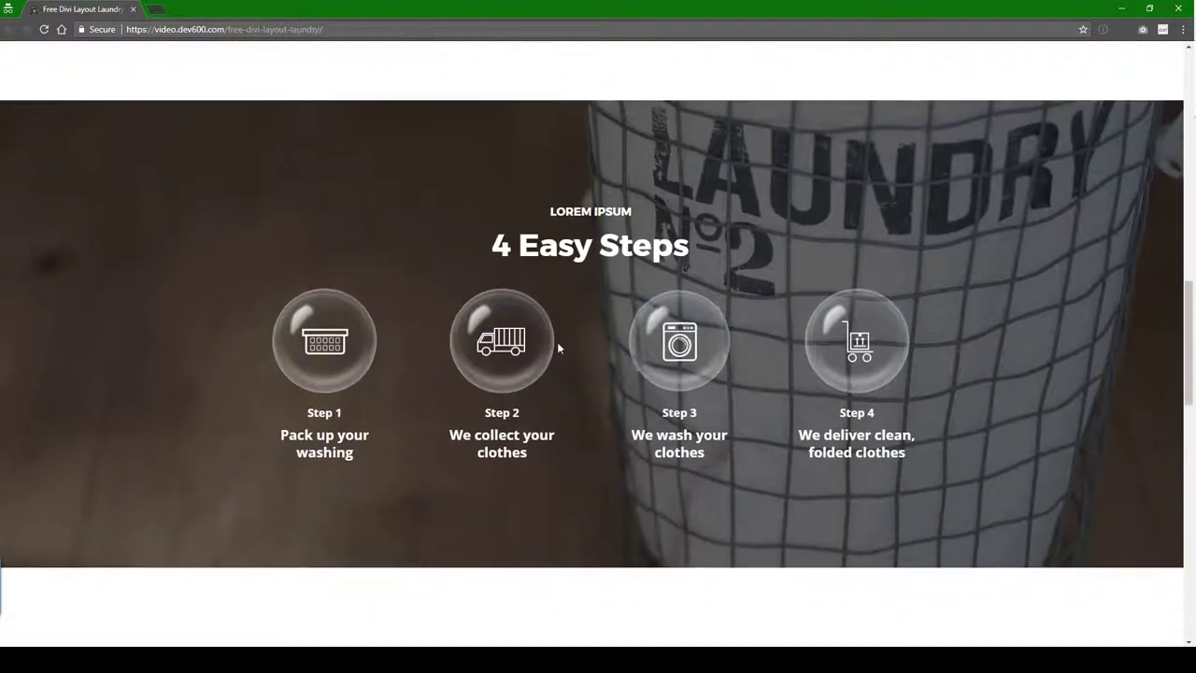
mouse_move(857, 351)
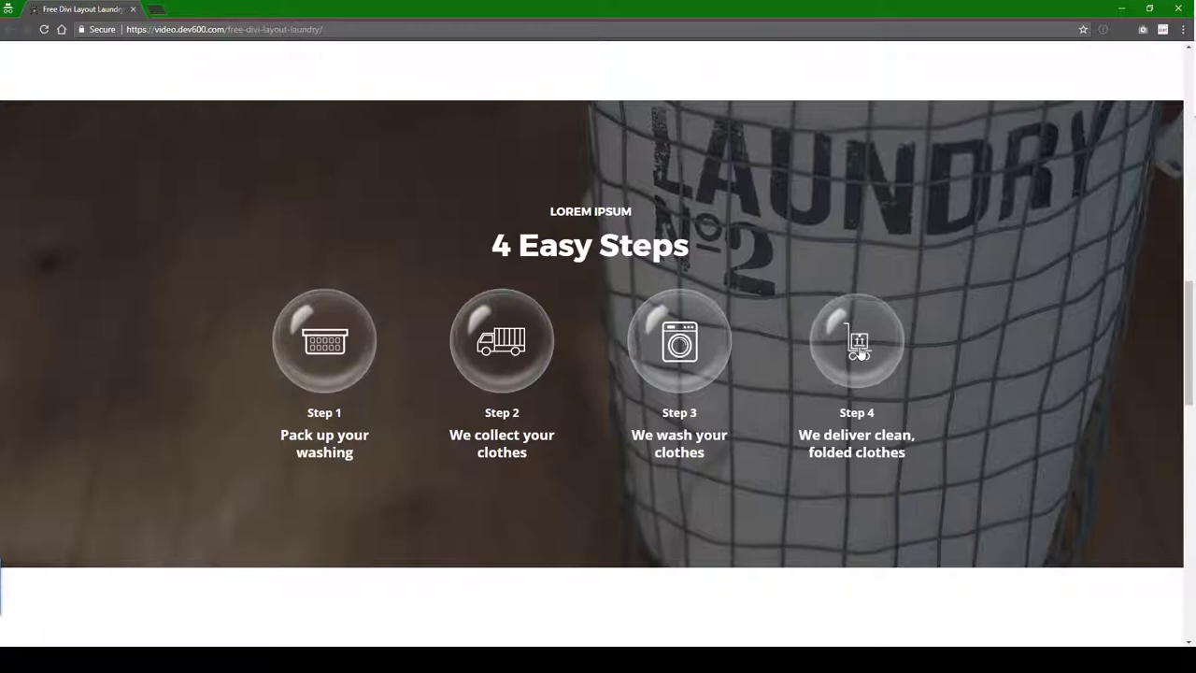
scroll("down", 3)
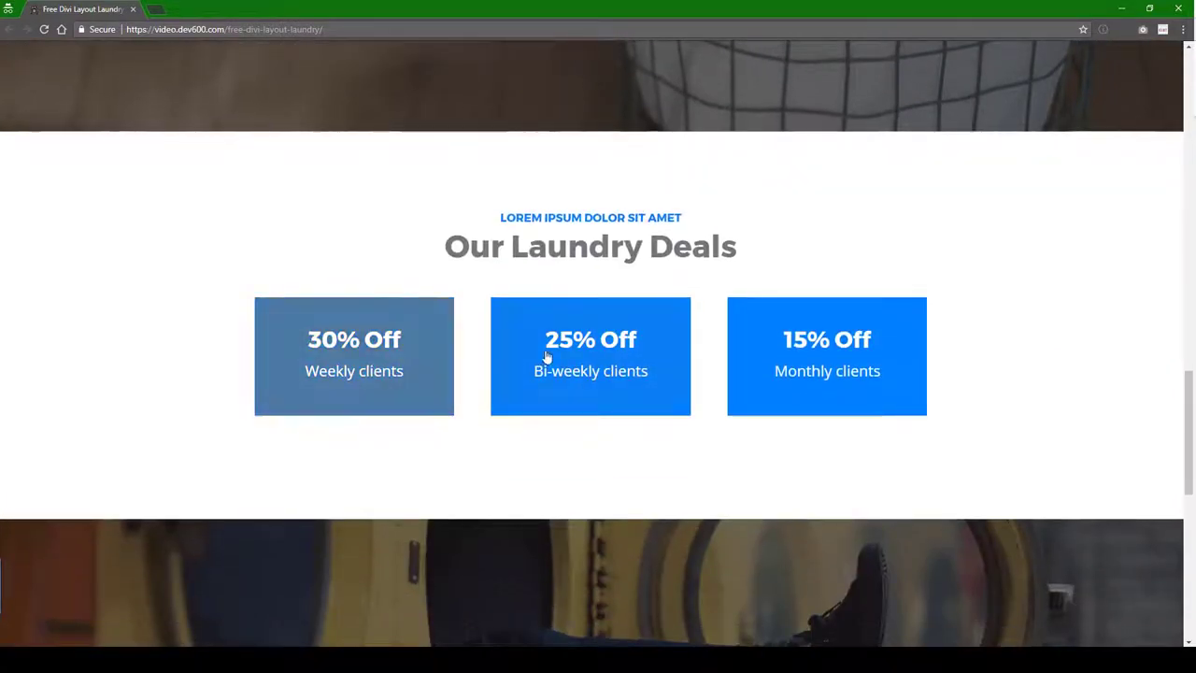
scroll("down", 3)
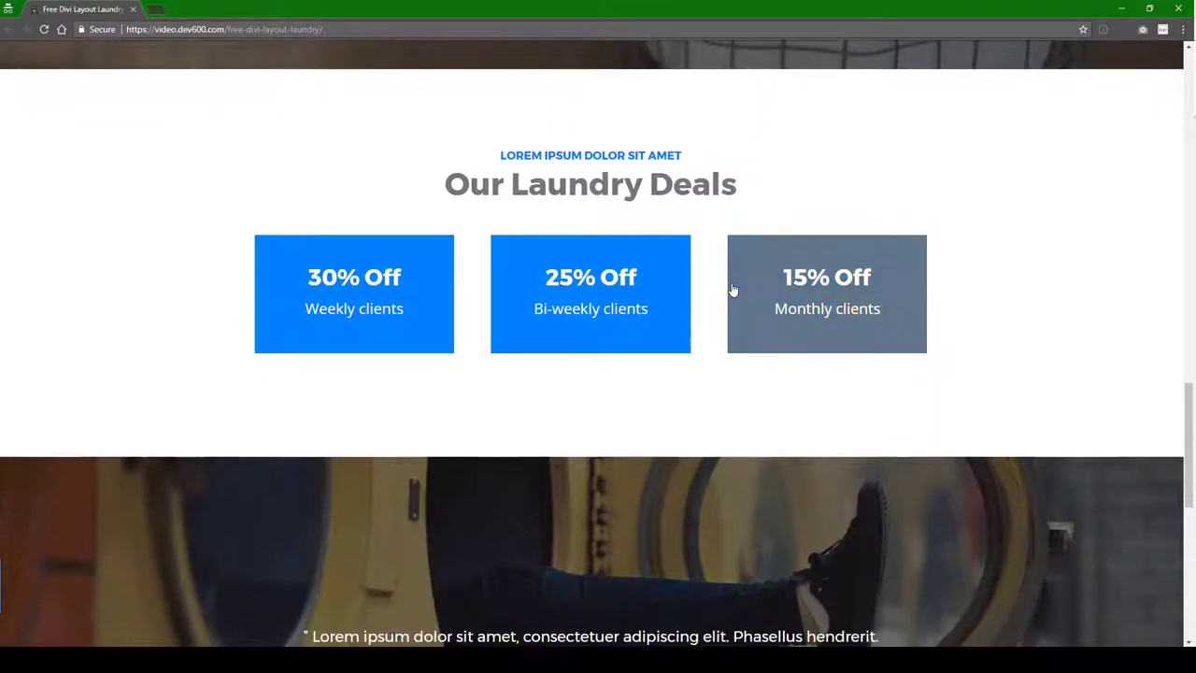
scroll("down", 3)
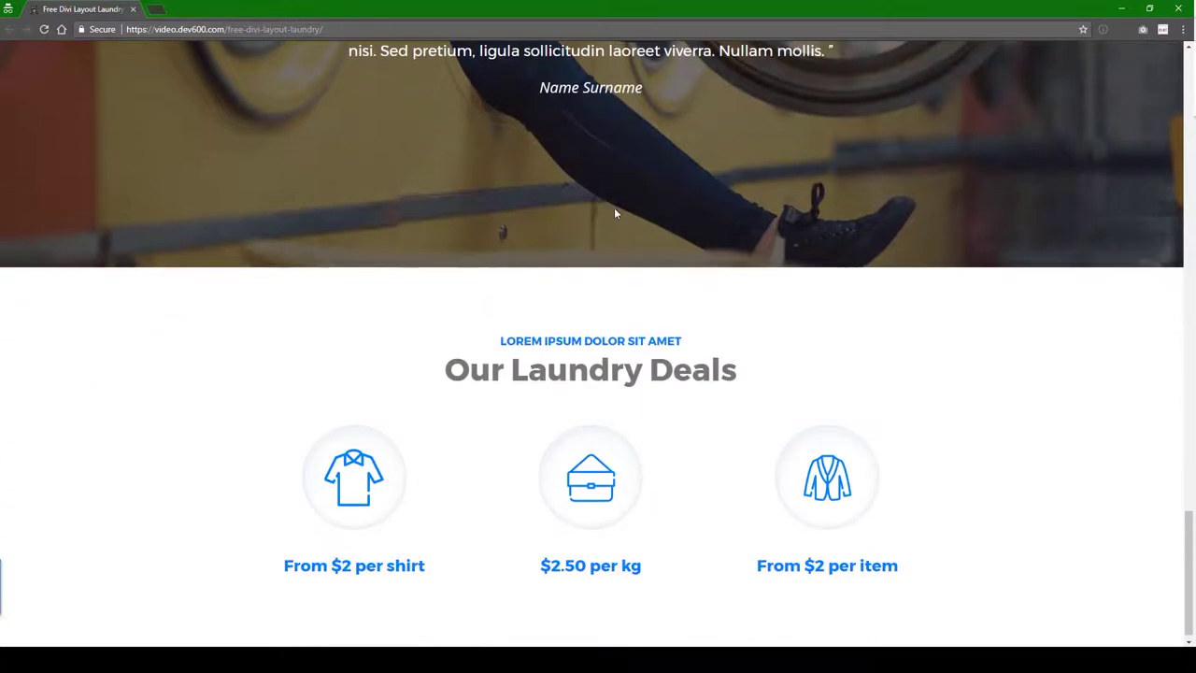
scroll("down", 3)
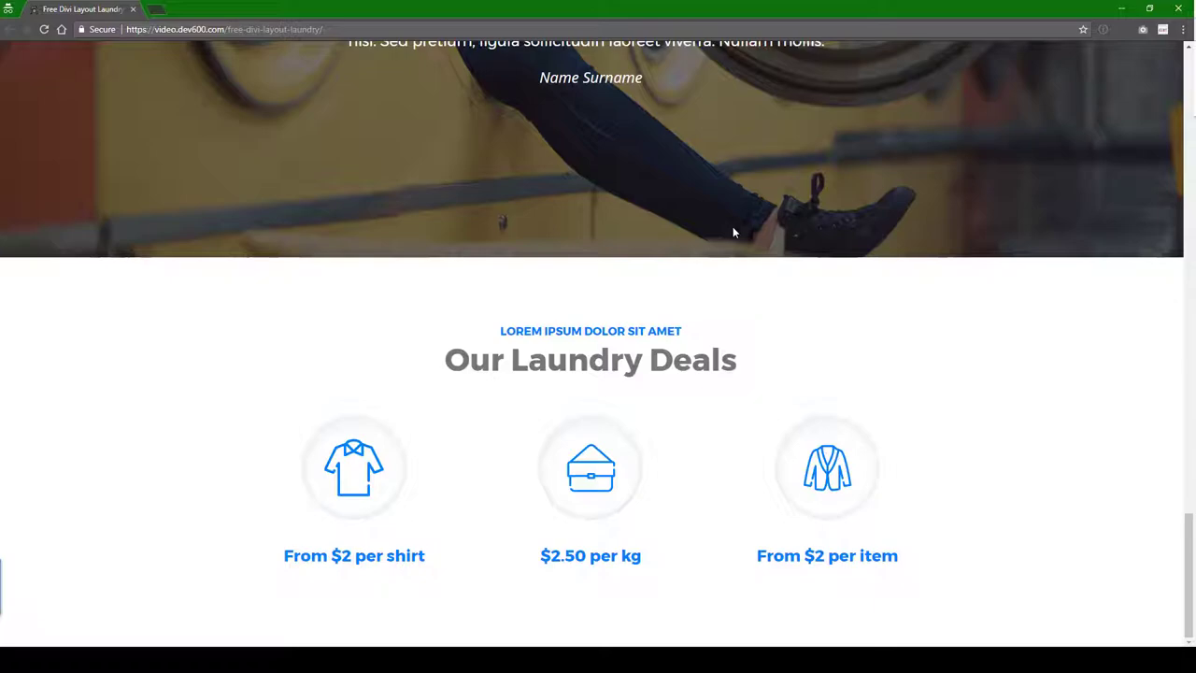
scroll("down", 3)
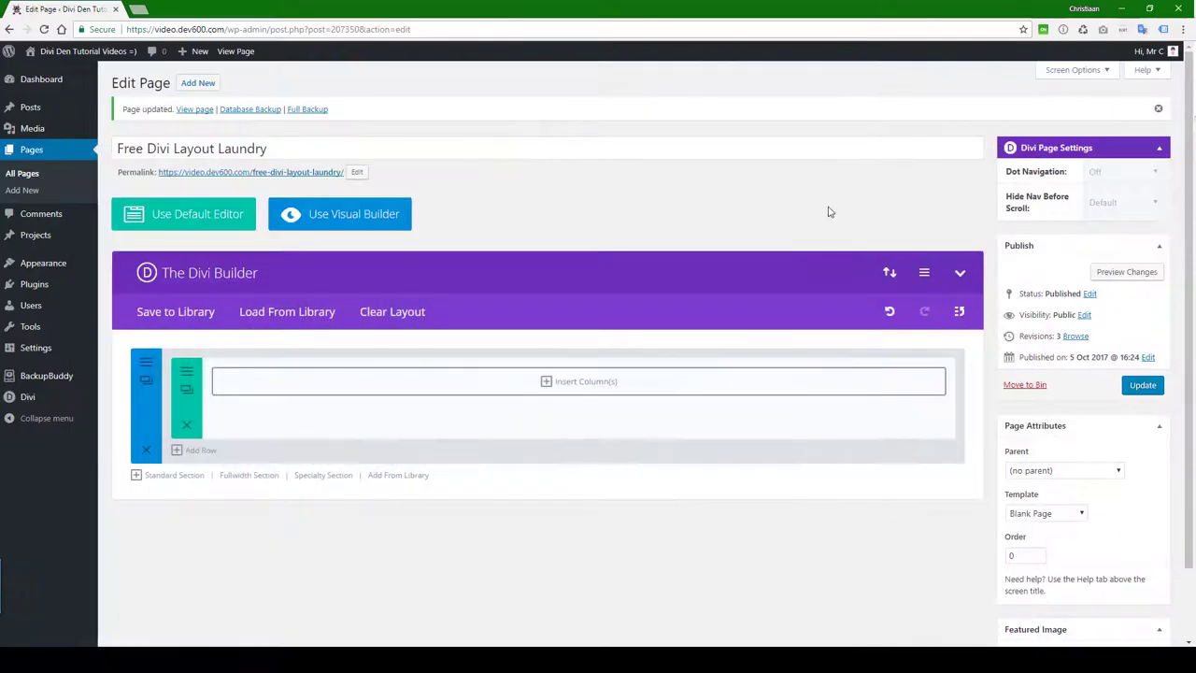
mouse_move(671, 179)
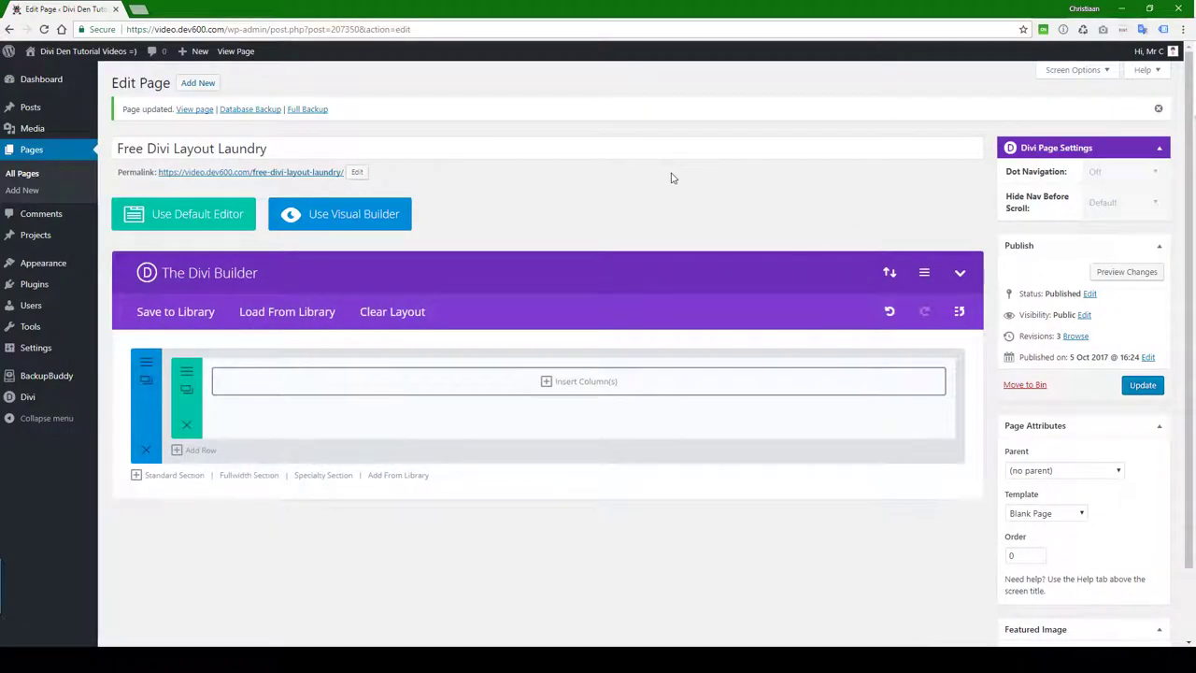
mouse_move(885, 228)
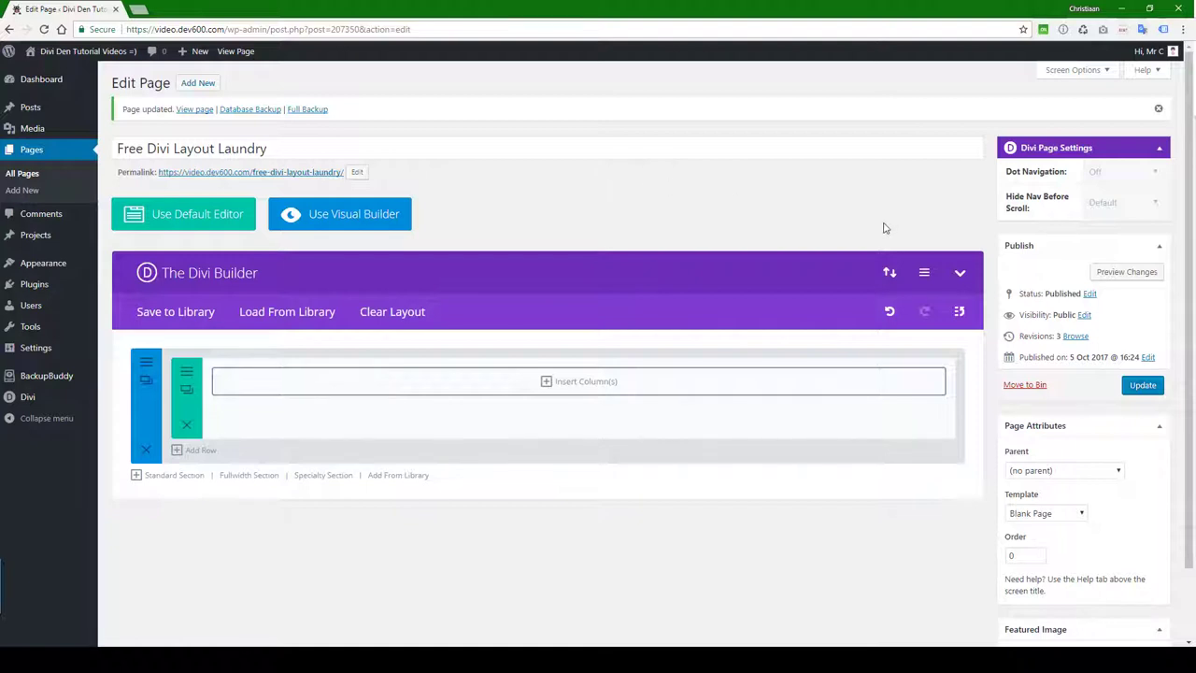
mouse_move(890, 272)
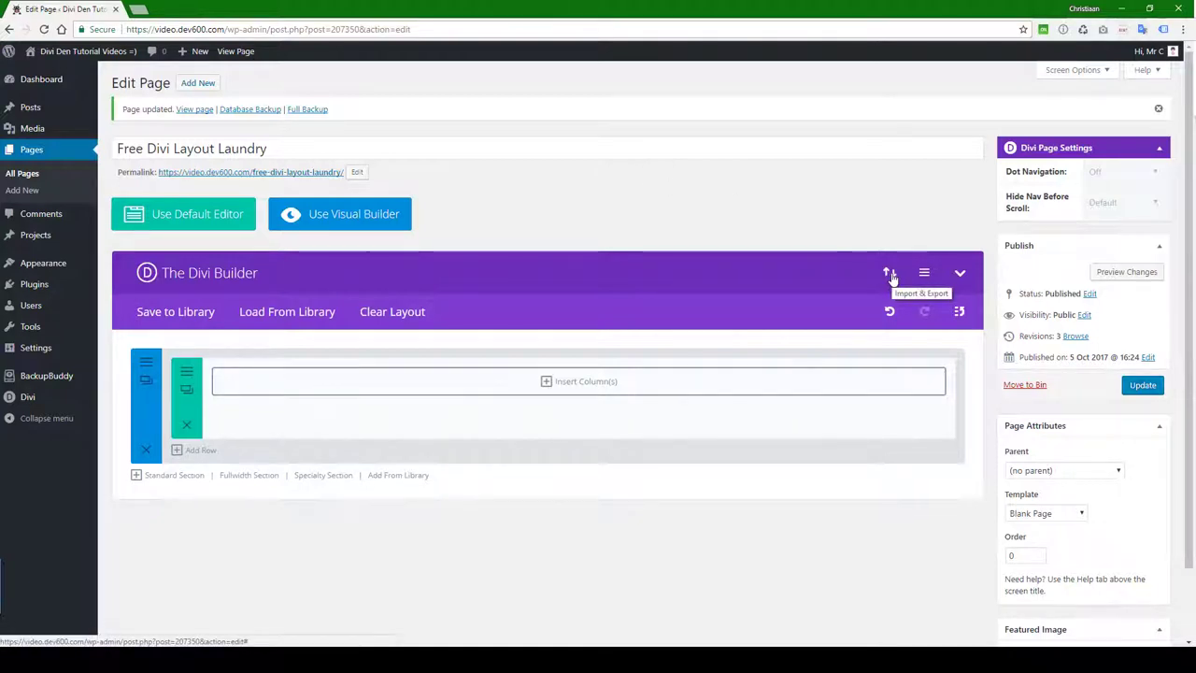
Switch to the Free Divi Layout Laundry edit page showing an empty Divi Builder section.
left_click(890, 272)
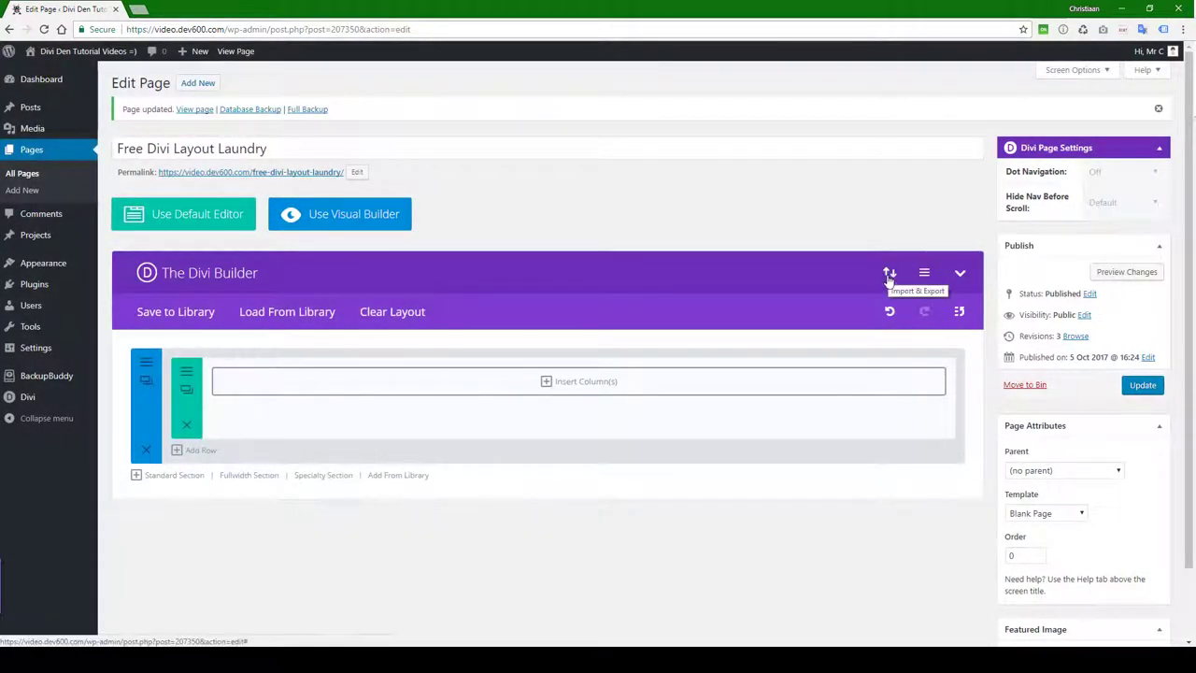
mouse_move(219, 599)
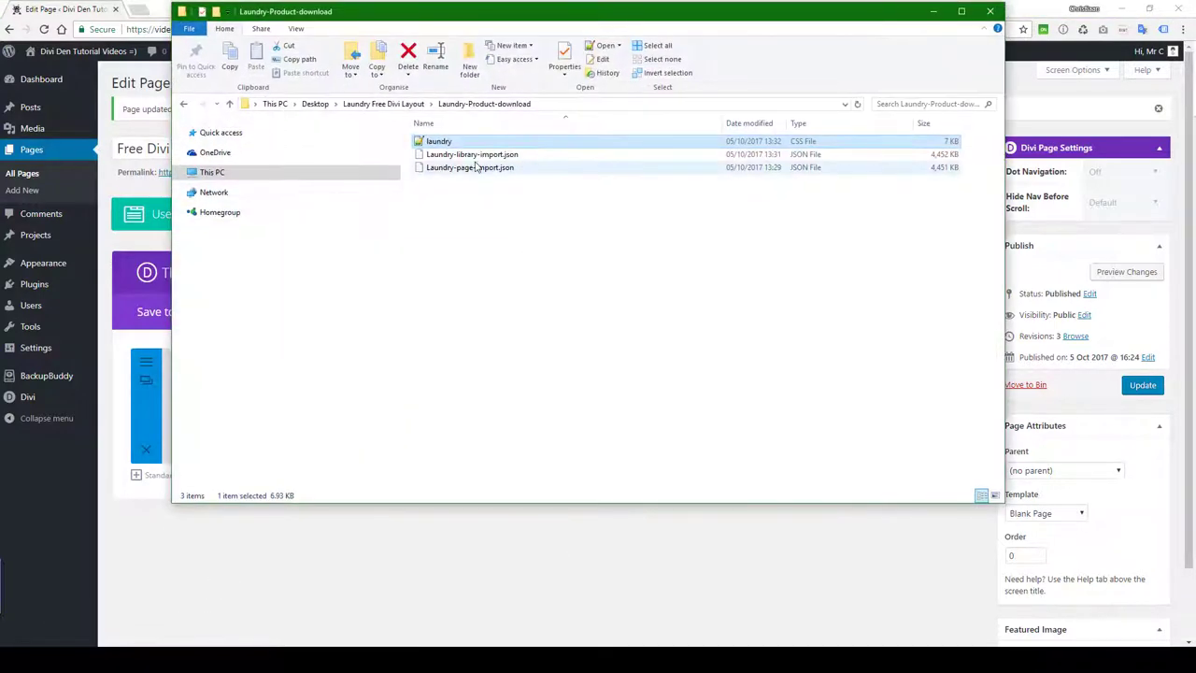
mouse_move(496, 168)
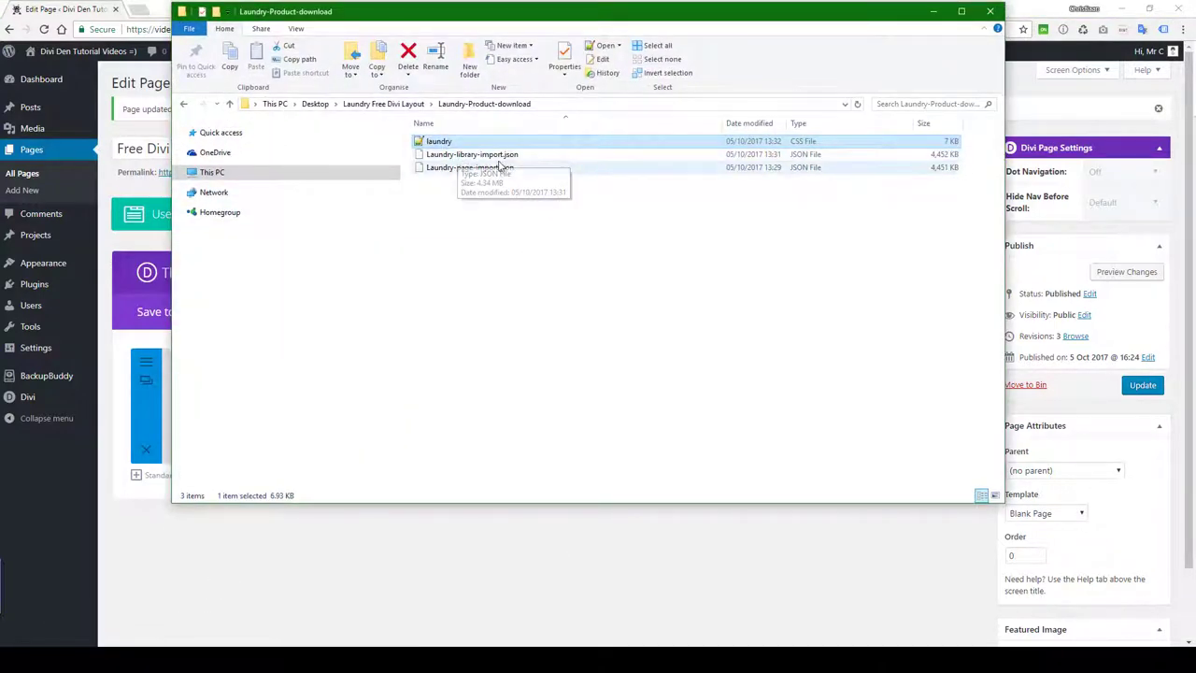
mouse_move(477, 173)
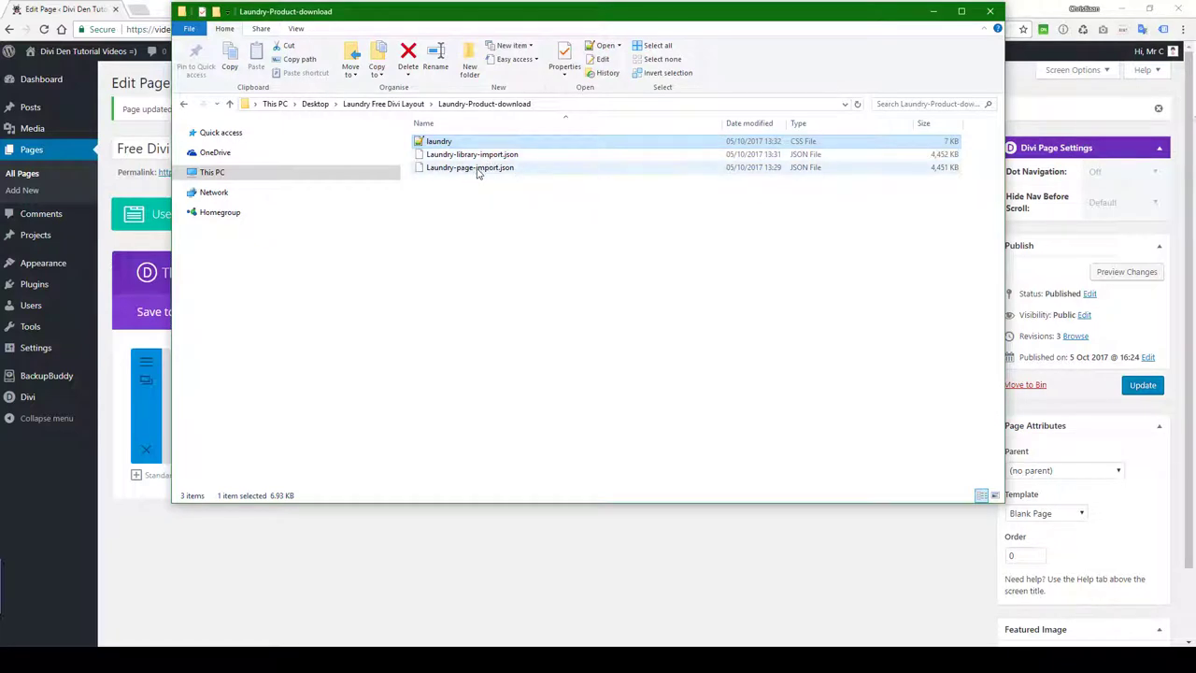
mouse_move(470, 167)
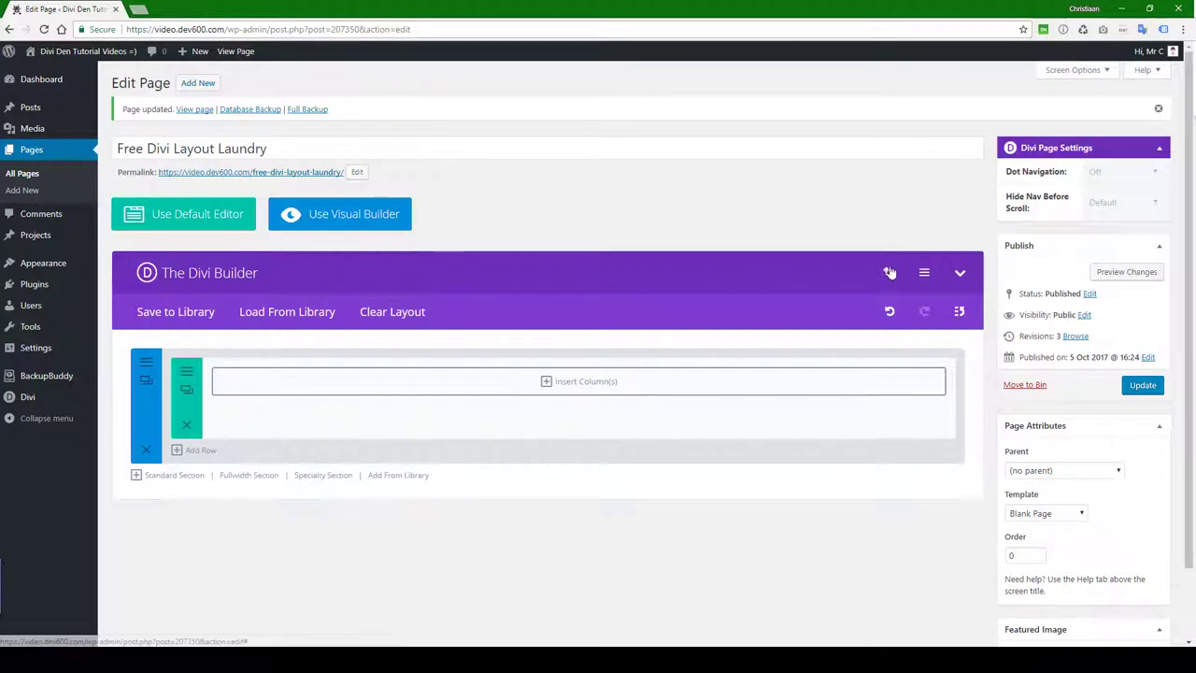
Open the Divi Builder Portability dialog on its Import tab.
left_click(959, 311)
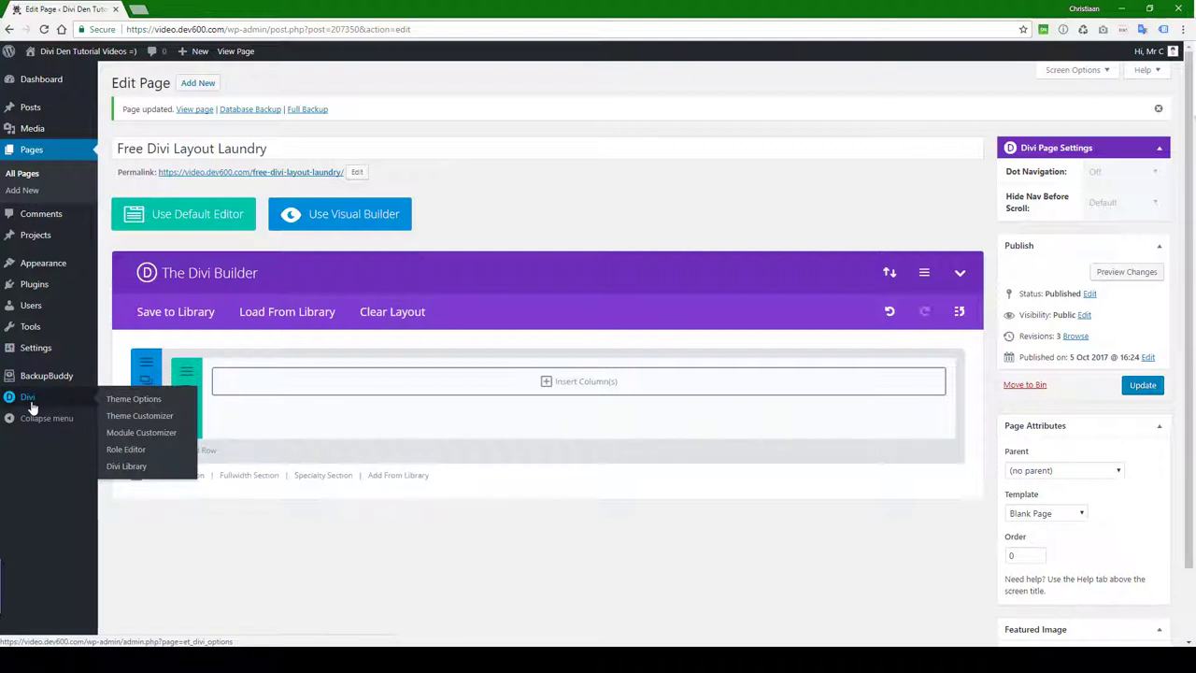
mouse_move(127, 465)
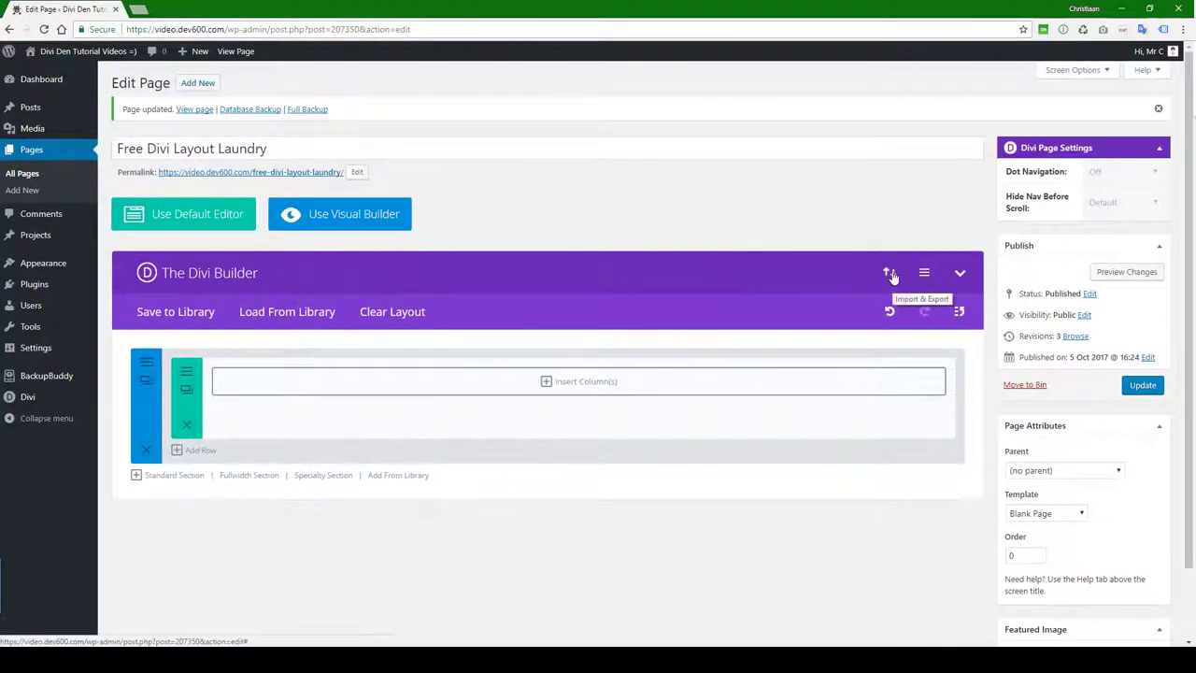
left_click(890, 272)
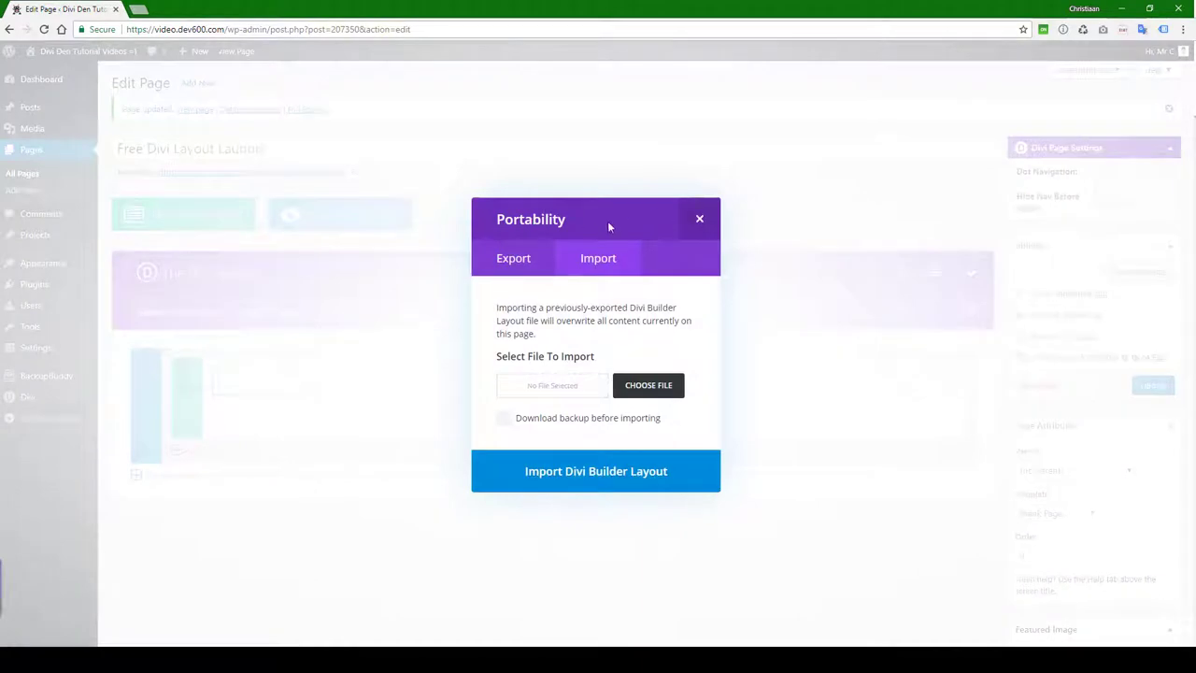
mouse_move(649, 385)
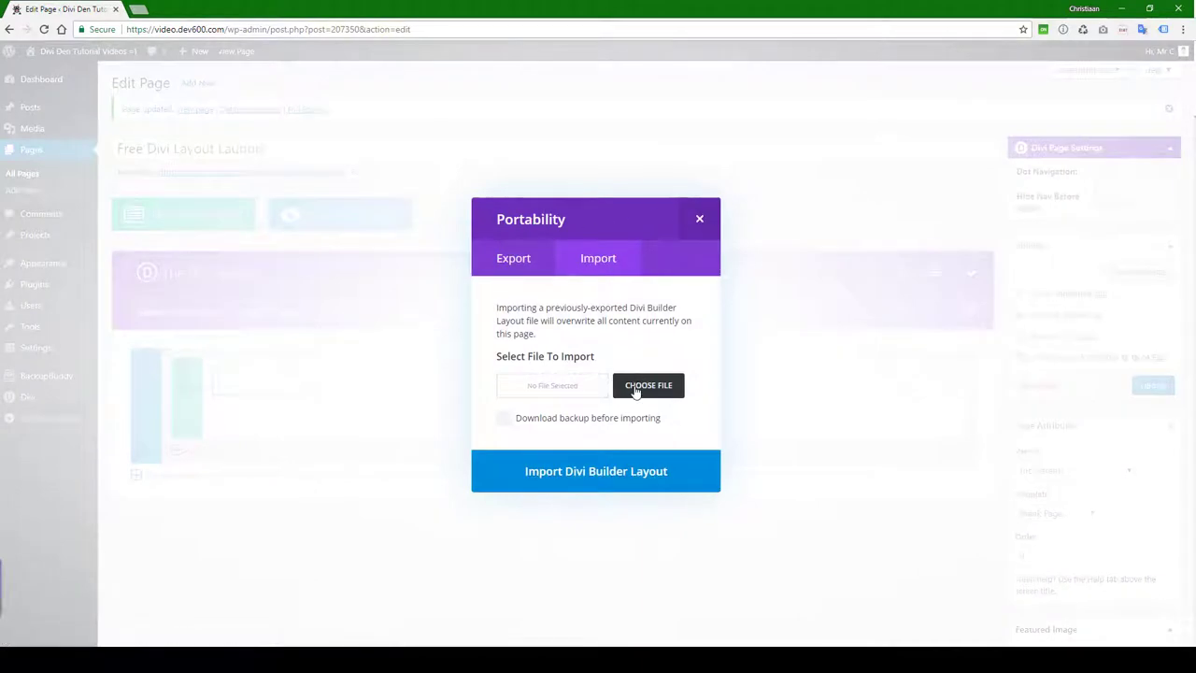
Import Laundry-page-import.json as the Divi Builder layout.
left_click(648, 385)
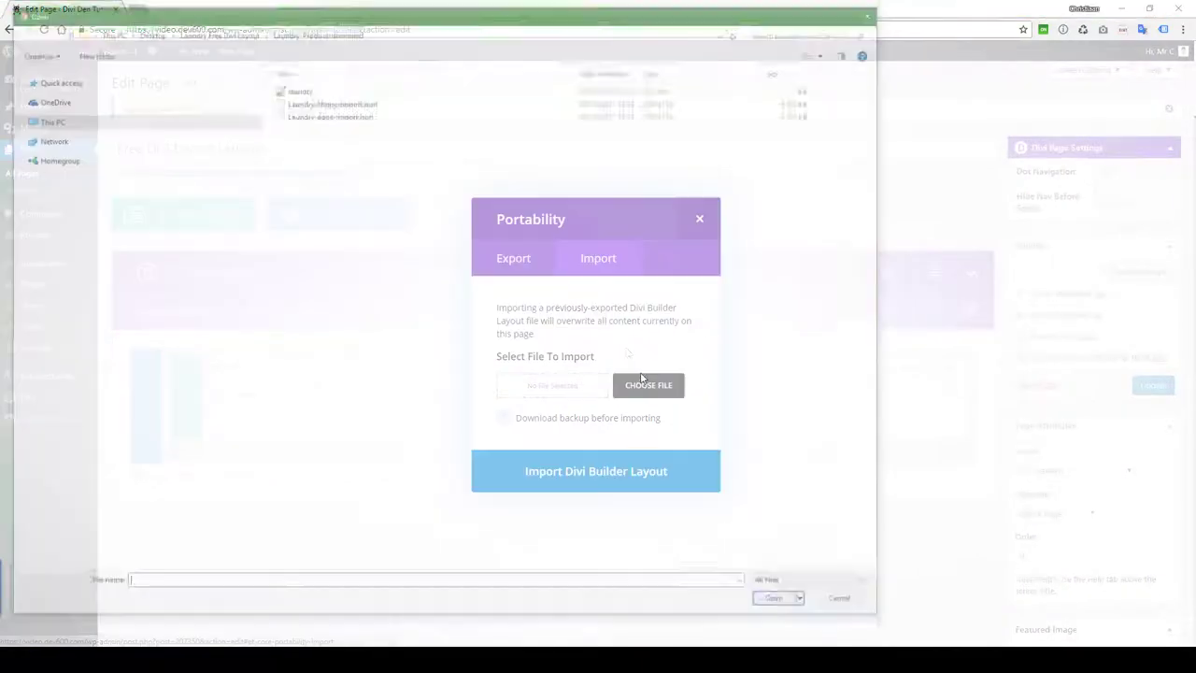
left_click(649, 385)
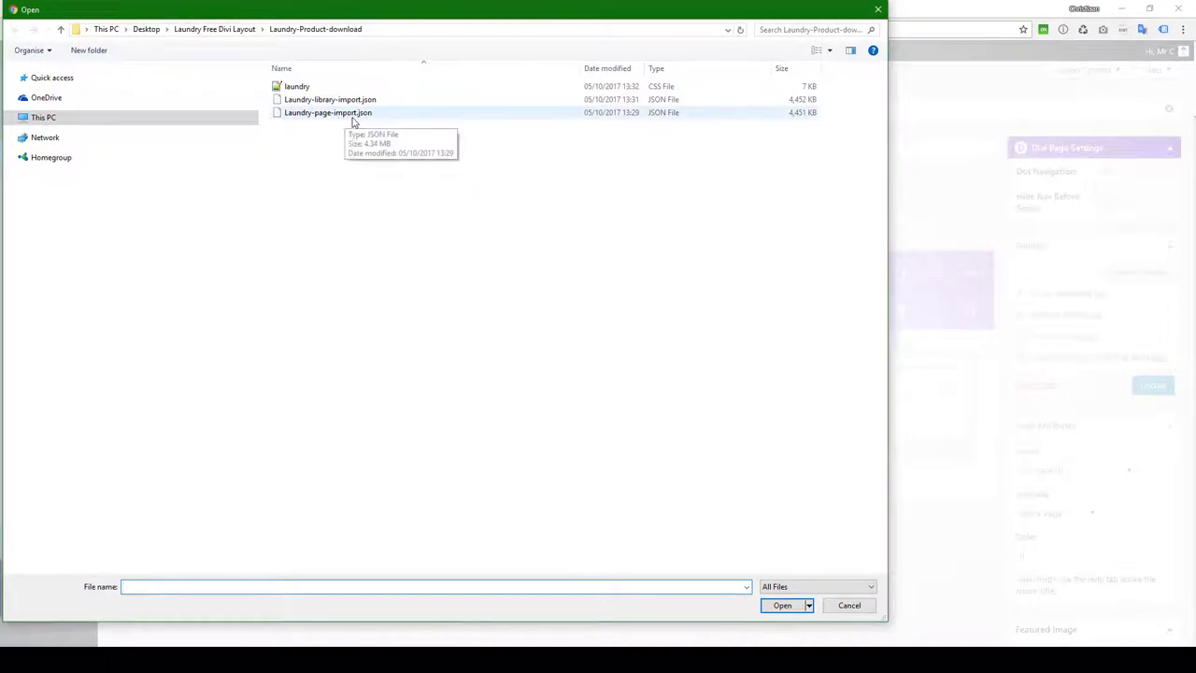
left_click(782, 606)
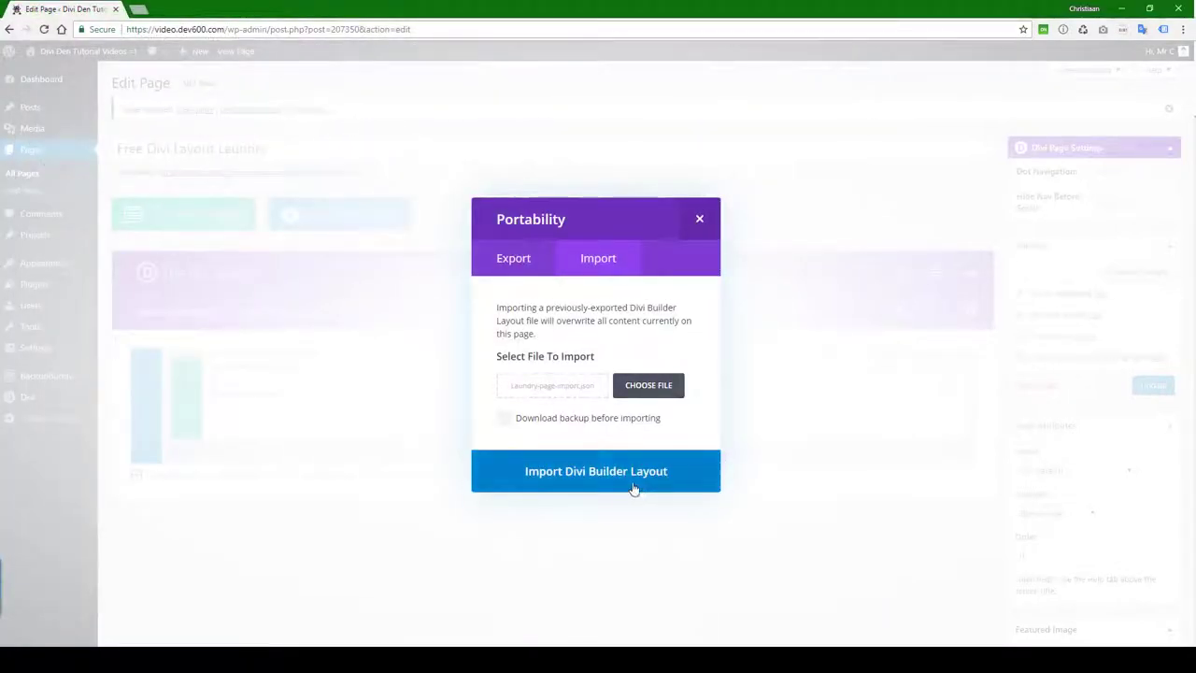
left_click(596, 471)
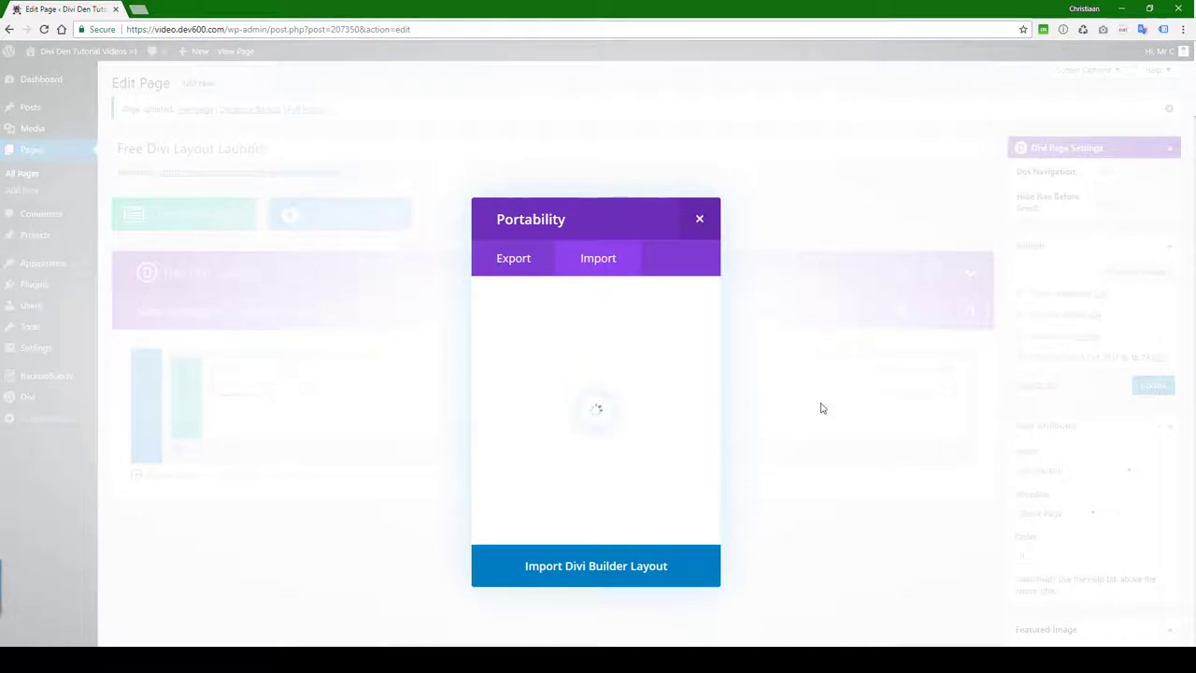
left_click(699, 219)
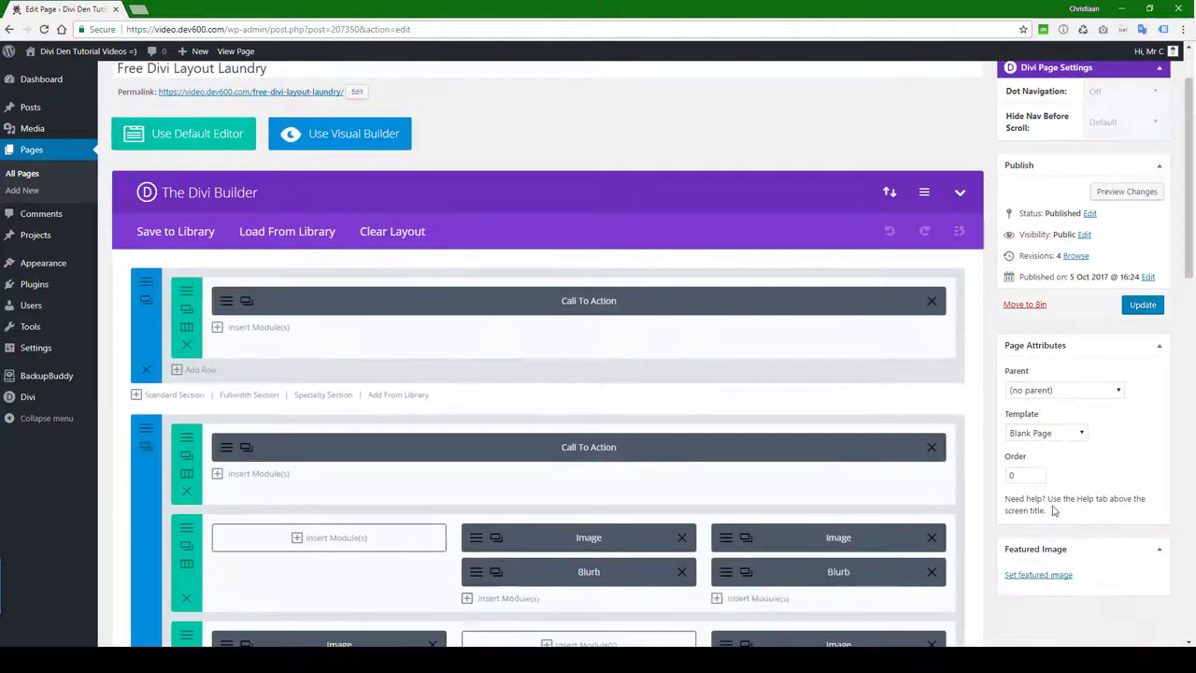
Set the page template to Blank Page and update the page.
left_click(1046, 388)
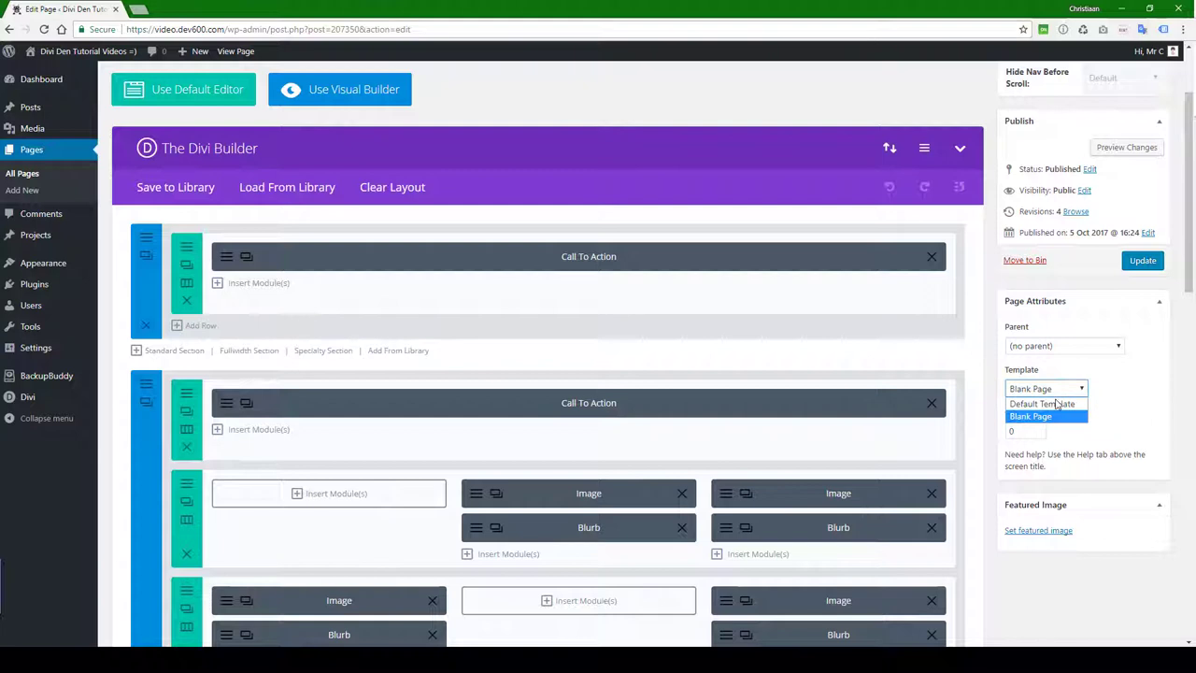
left_click(1030, 416)
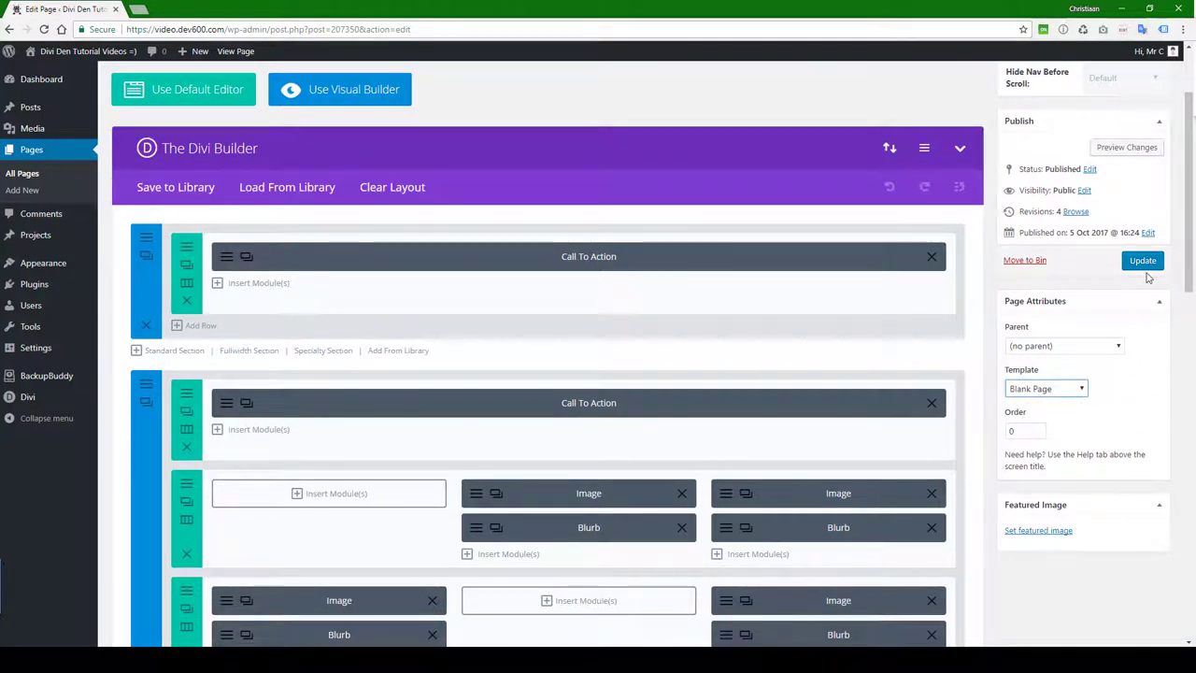
left_click(1143, 260)
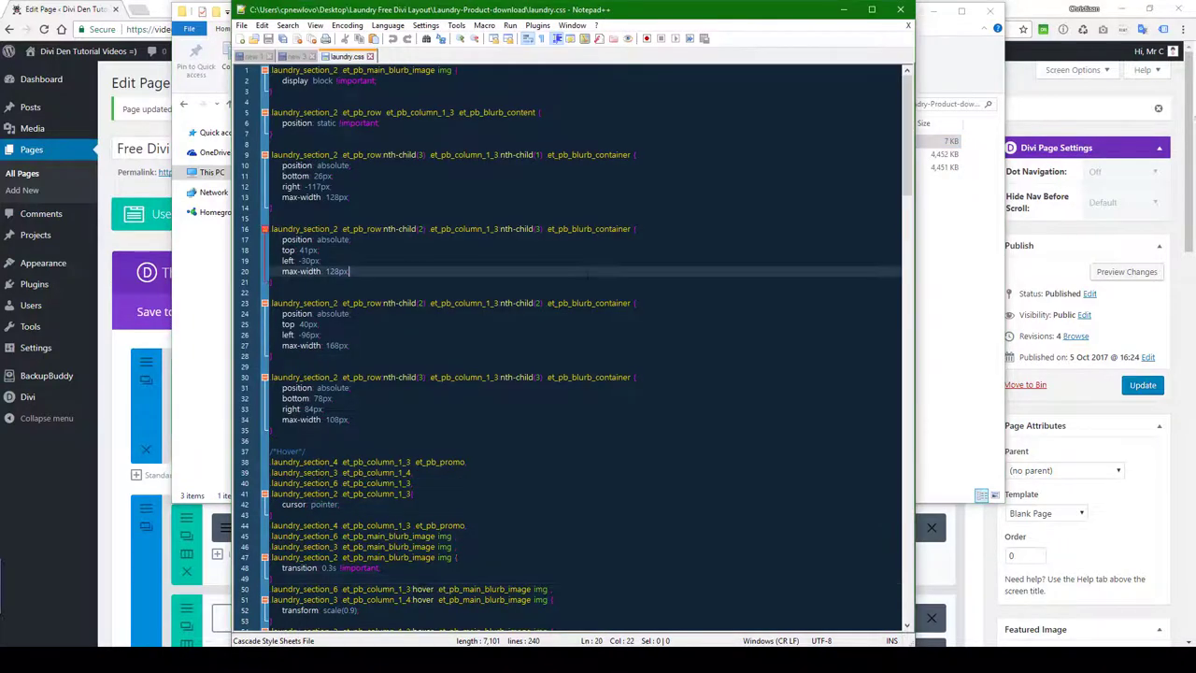
key("ctrl+a")
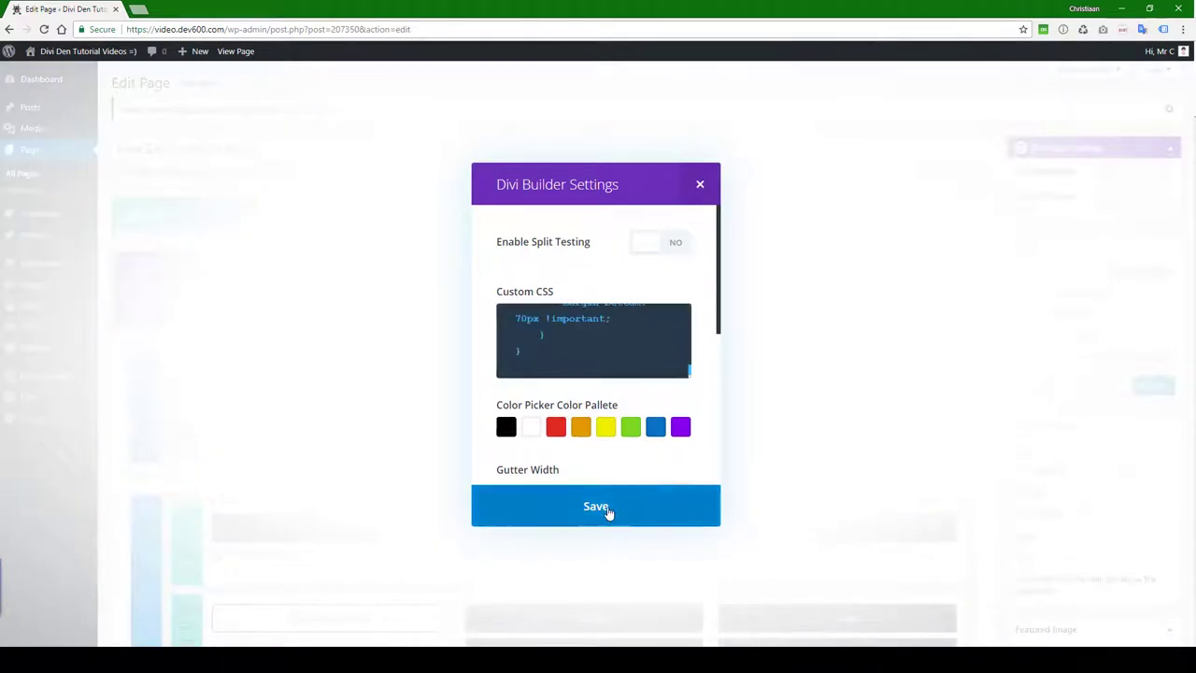
Save the pasted laundry CSS in Divi Builder Settings and update the page.
left_click(595, 506)
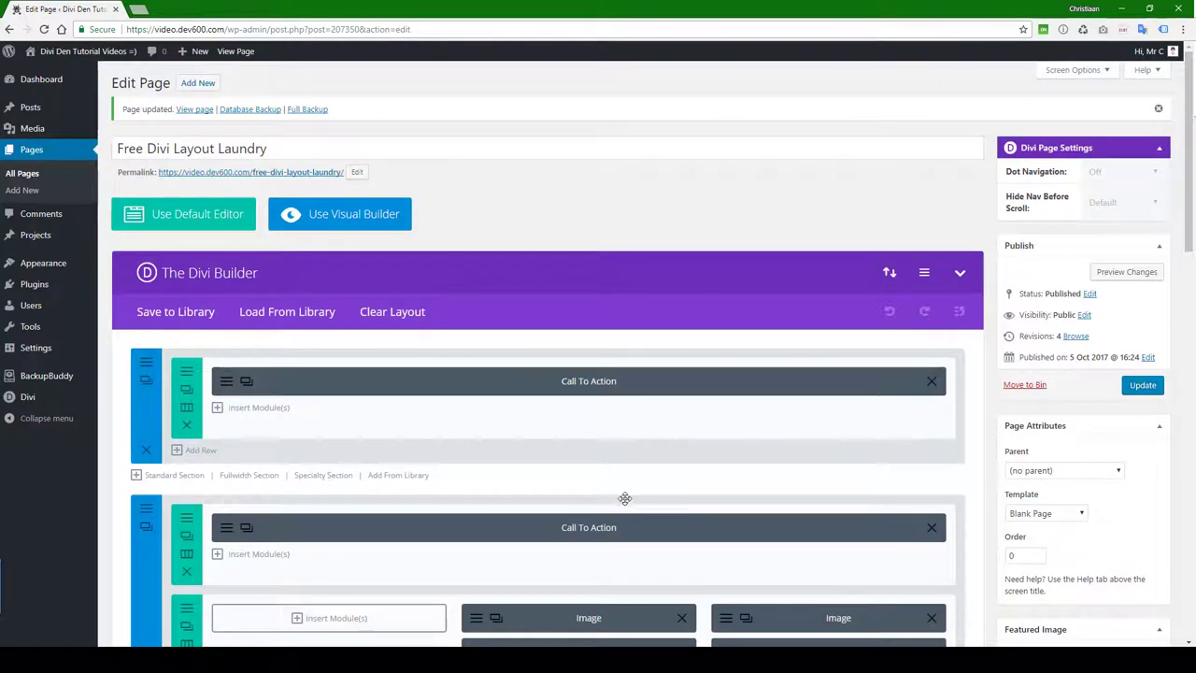
left_click(1143, 384)
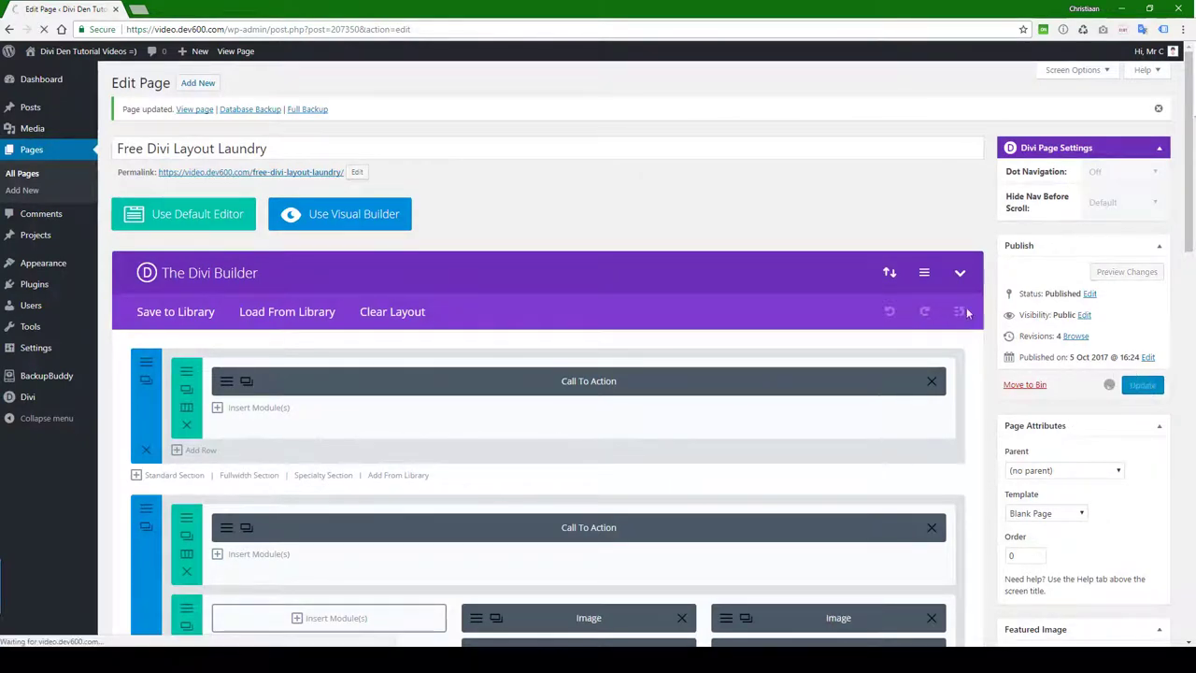
left_click(339, 213)
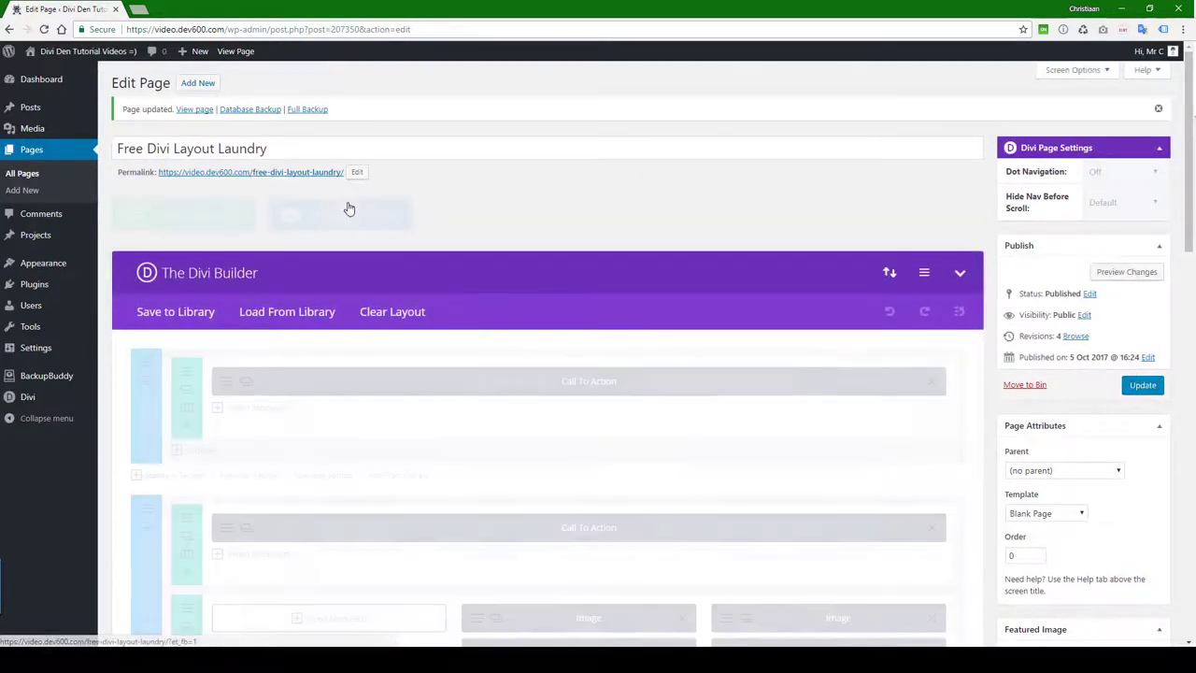
Open the page permalink in an incognito window and scroll through the styled sections.
right_click(251, 172)
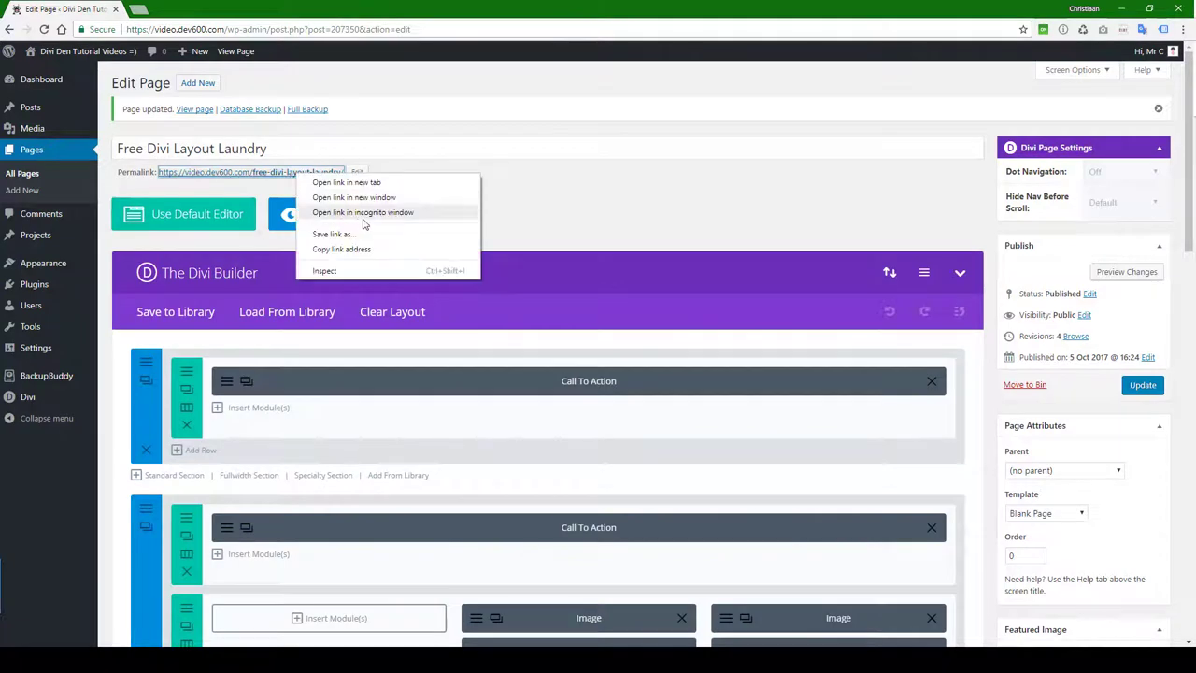
left_click(346, 182)
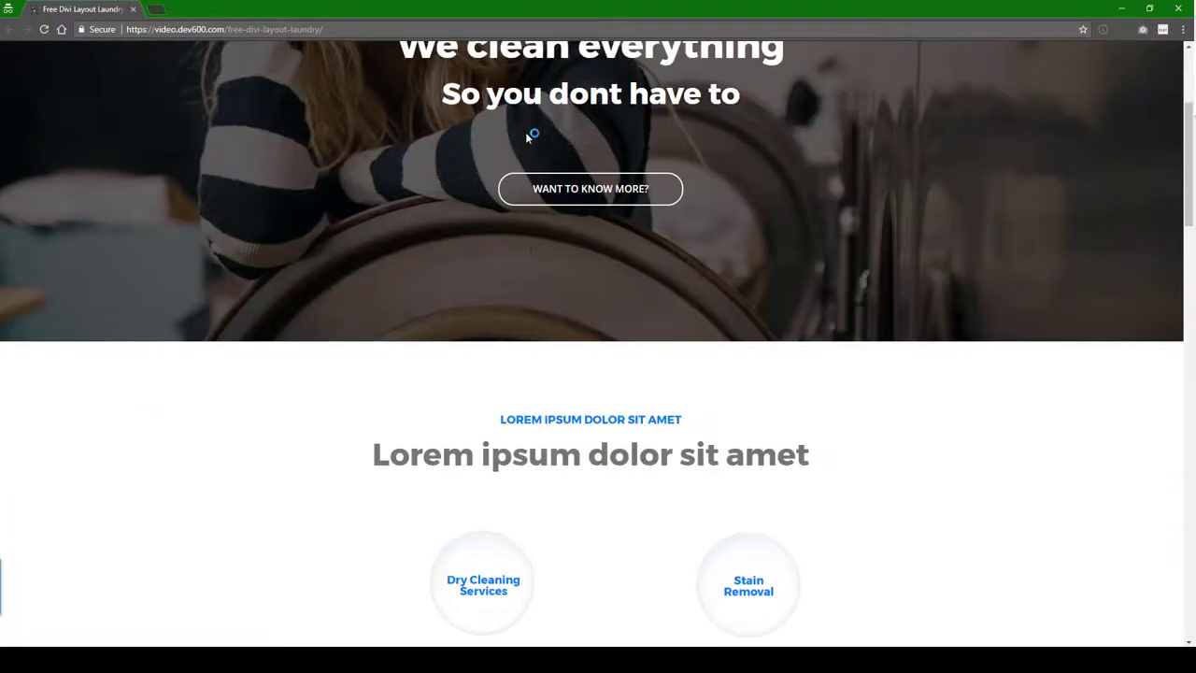
scroll("down", 3)
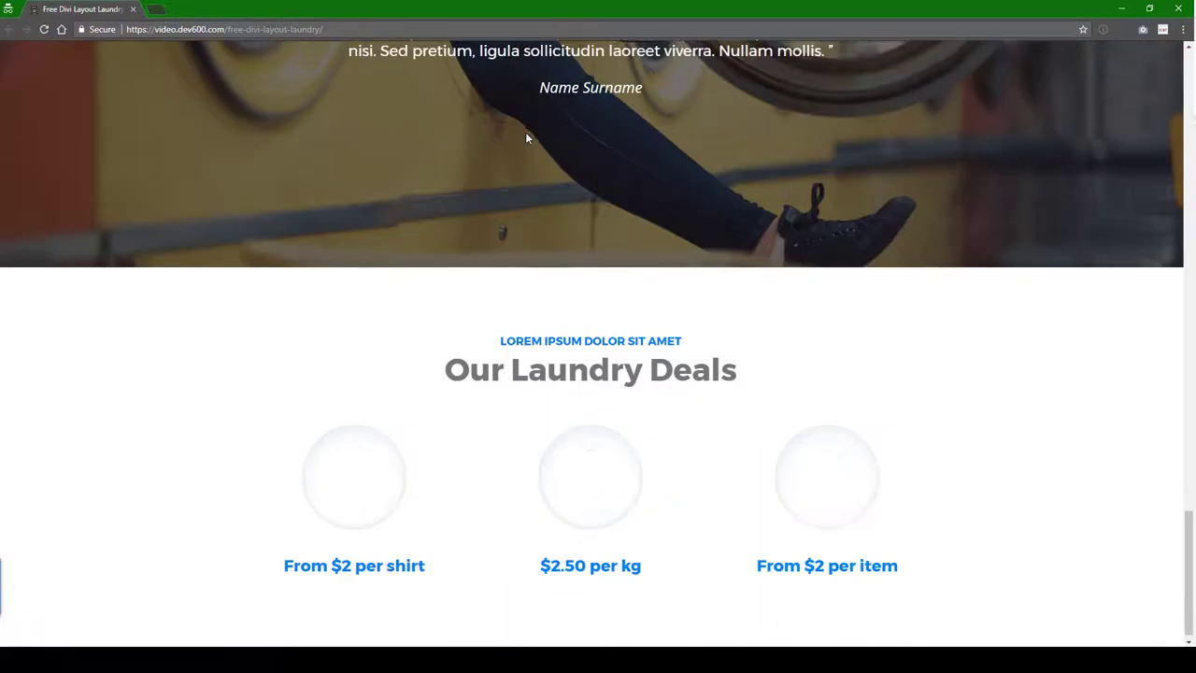
scroll("down", 3)
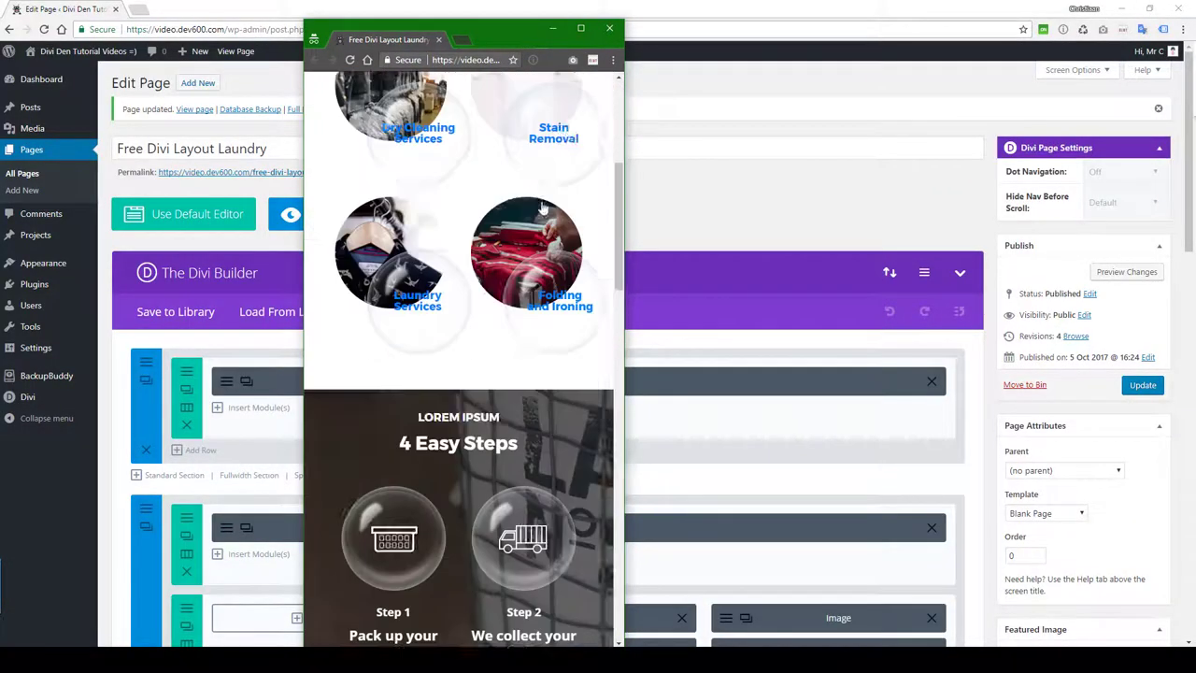
Review the narrow-width layout, then close the incognito window.
scroll("up", 3)
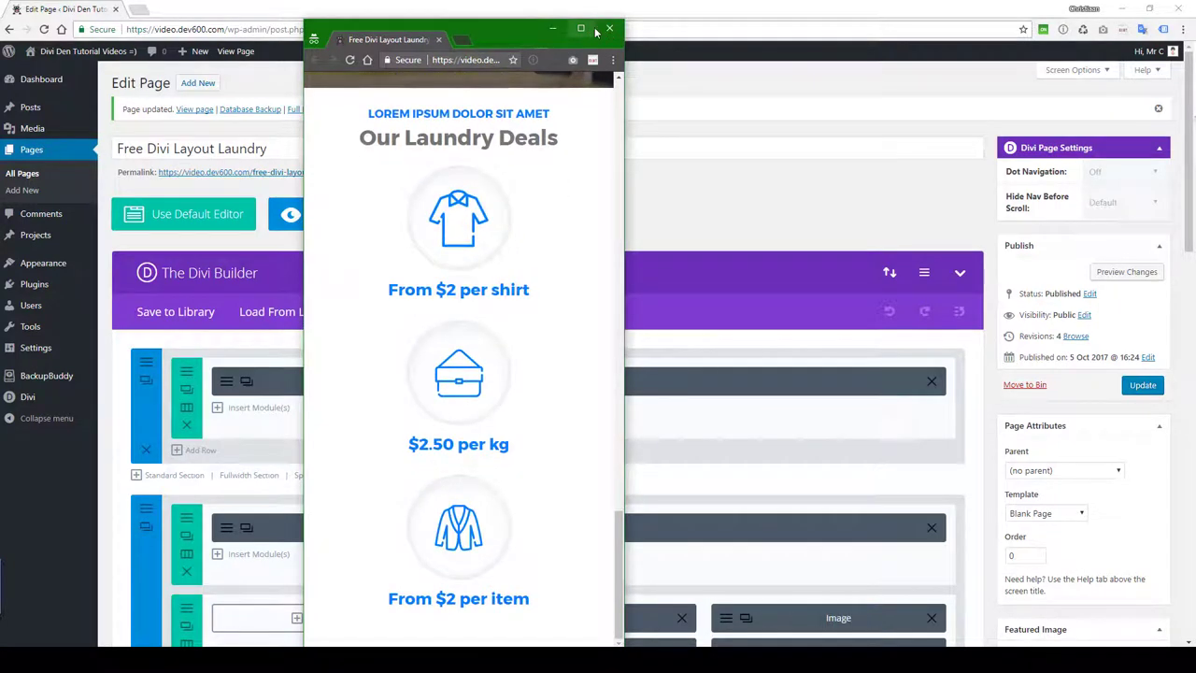
mouse_move(608, 29)
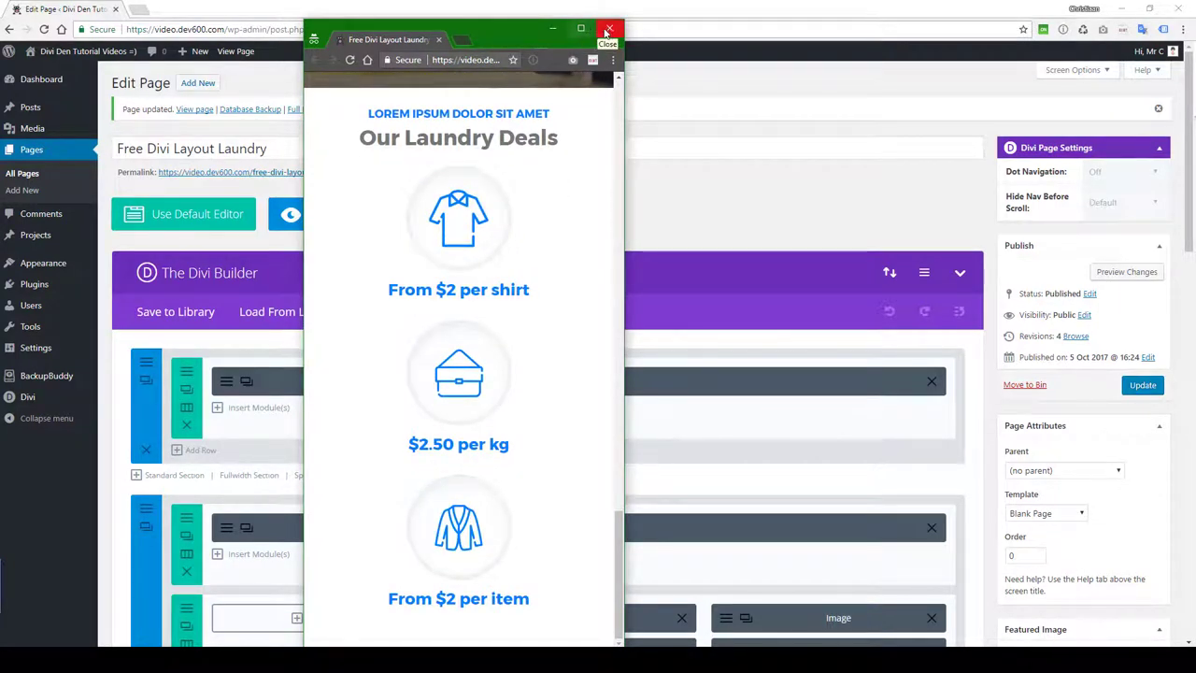
left_click(608, 29)
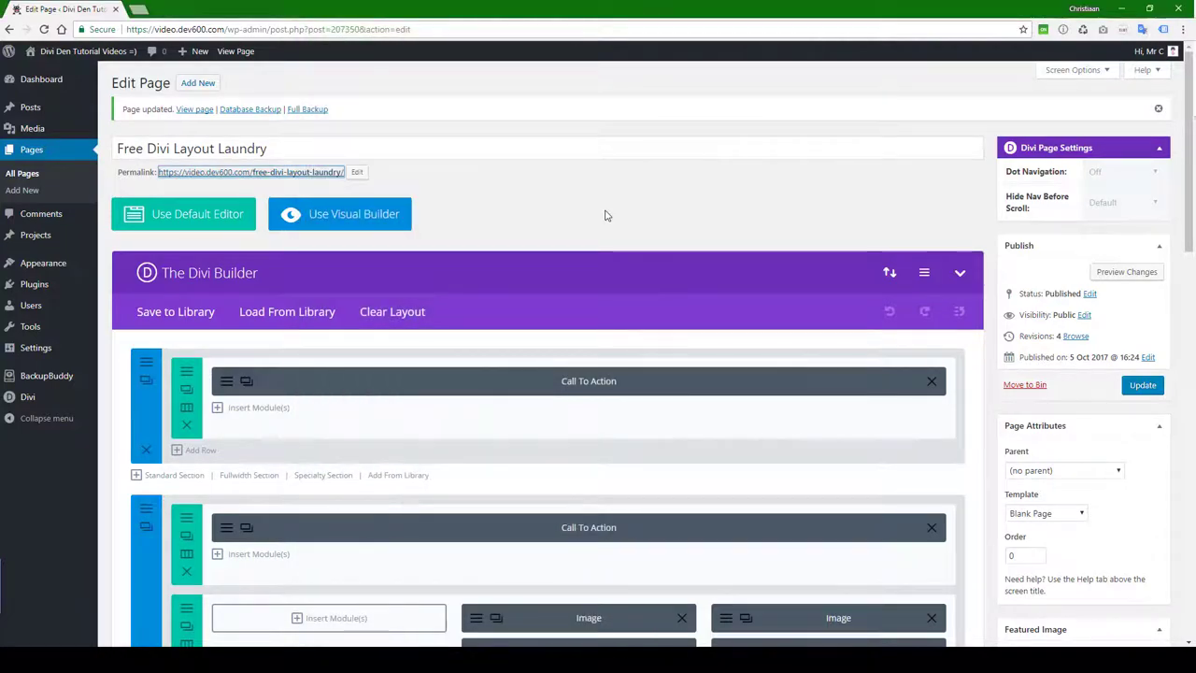